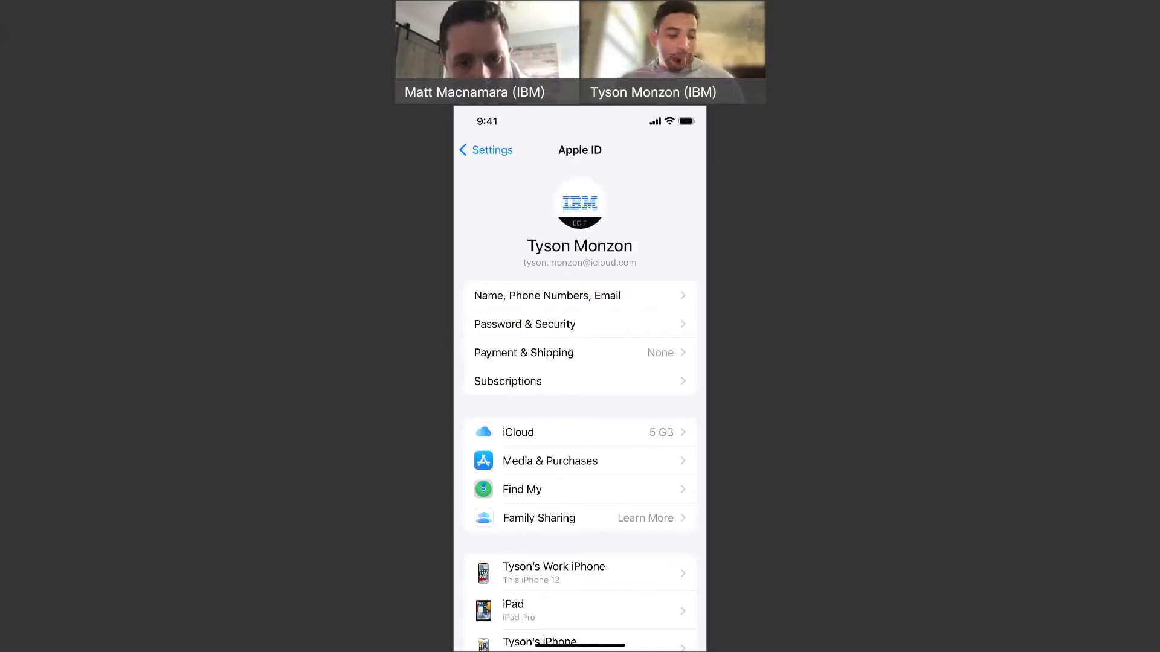
# Return to the main Settings list and open the Apple ID iCloud sync settings
pyautogui.click(486, 150)
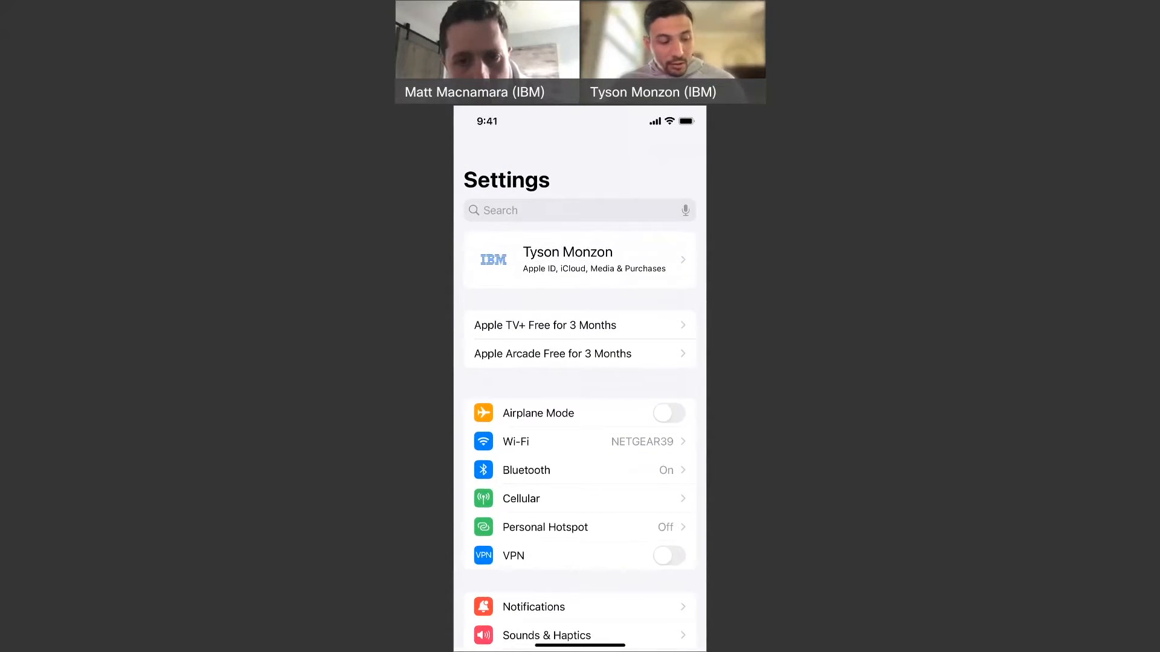
pyautogui.click(579, 260)
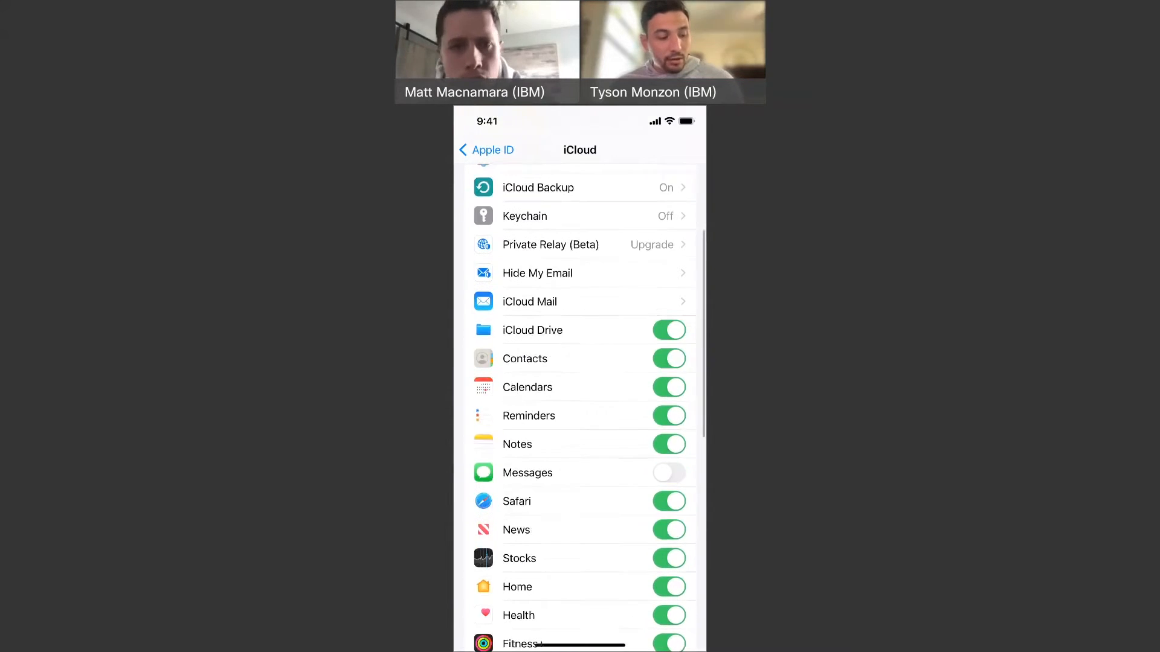
pyautogui.scroll(-3)
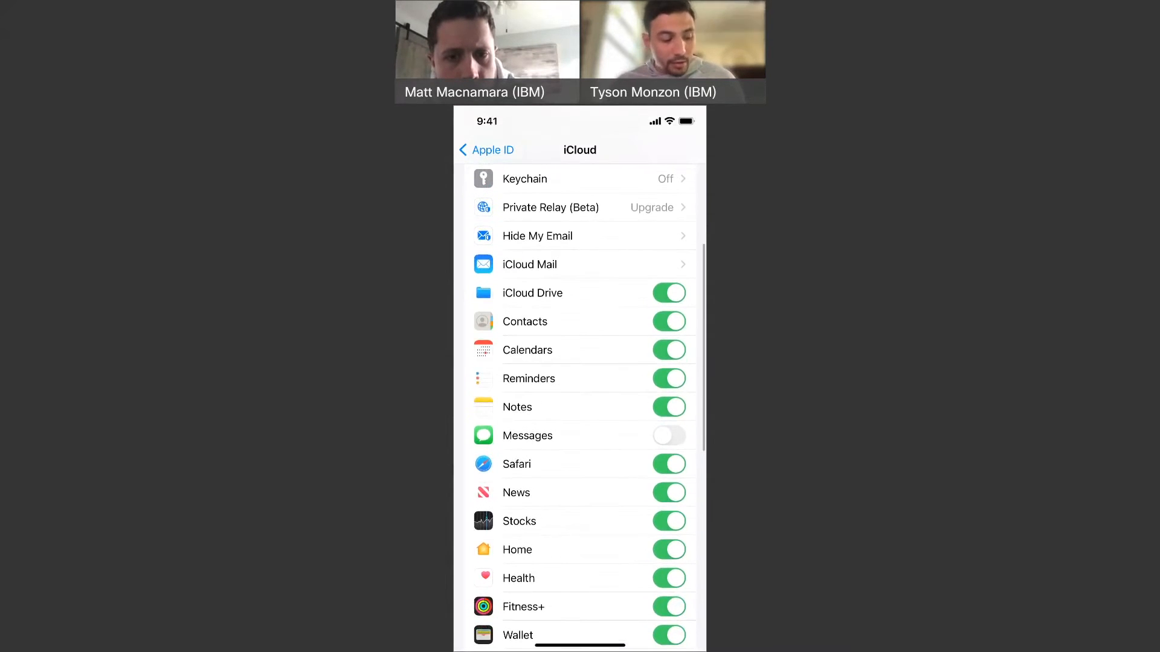
pyautogui.scroll(-3)
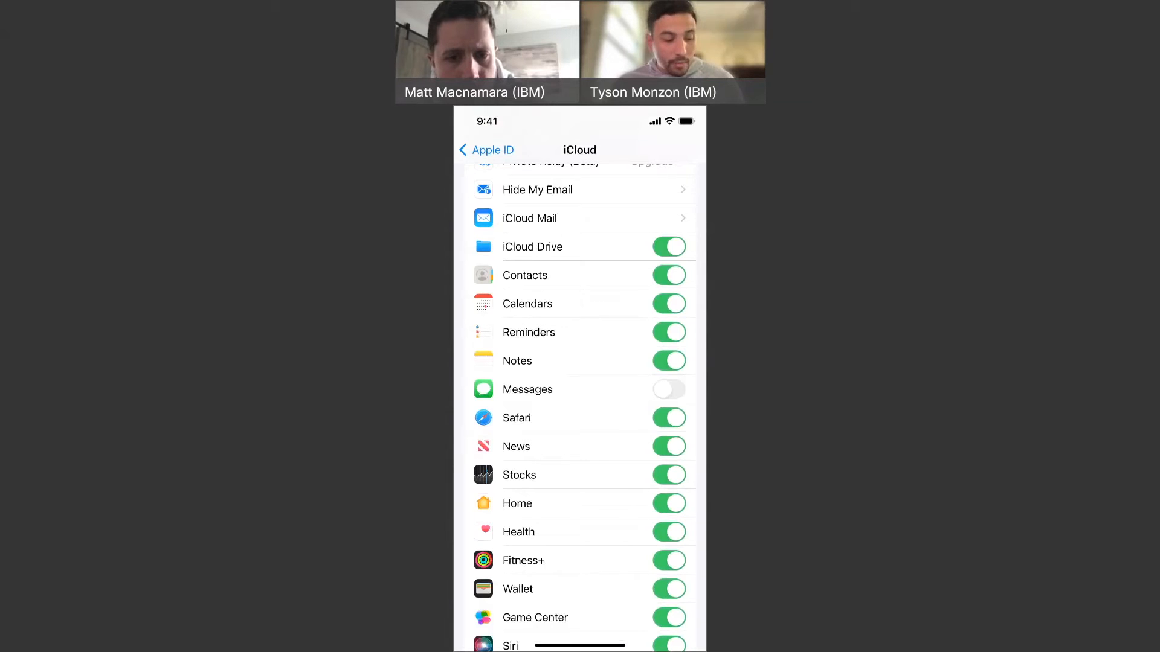
pyautogui.scroll(-3)
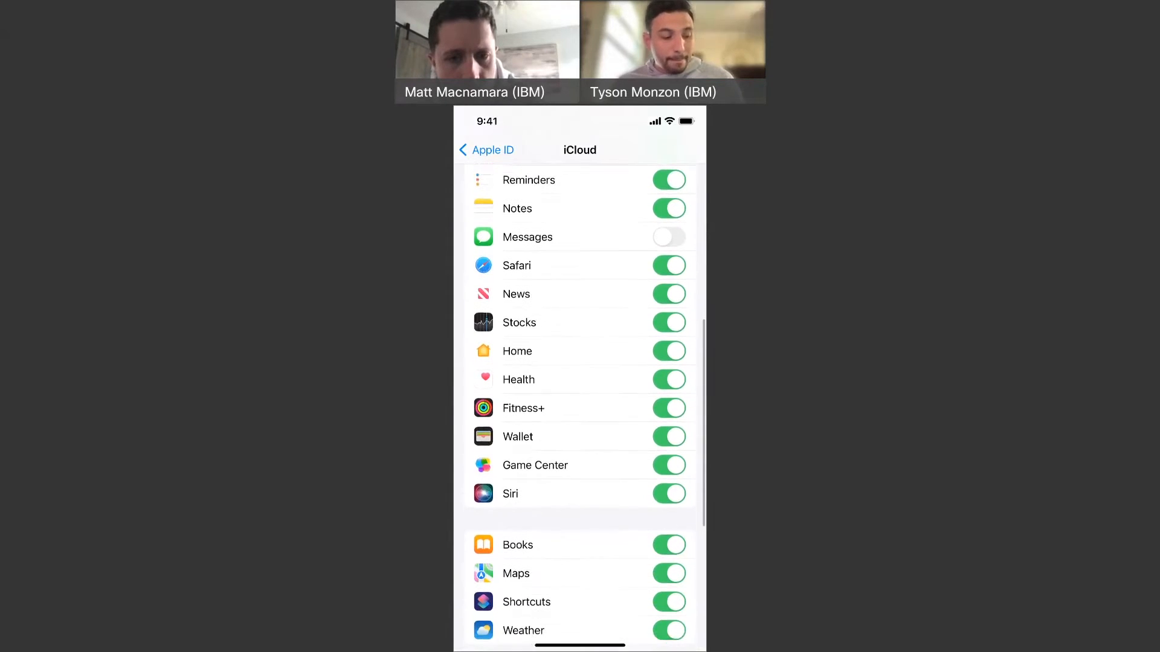
pyautogui.scroll(-3)
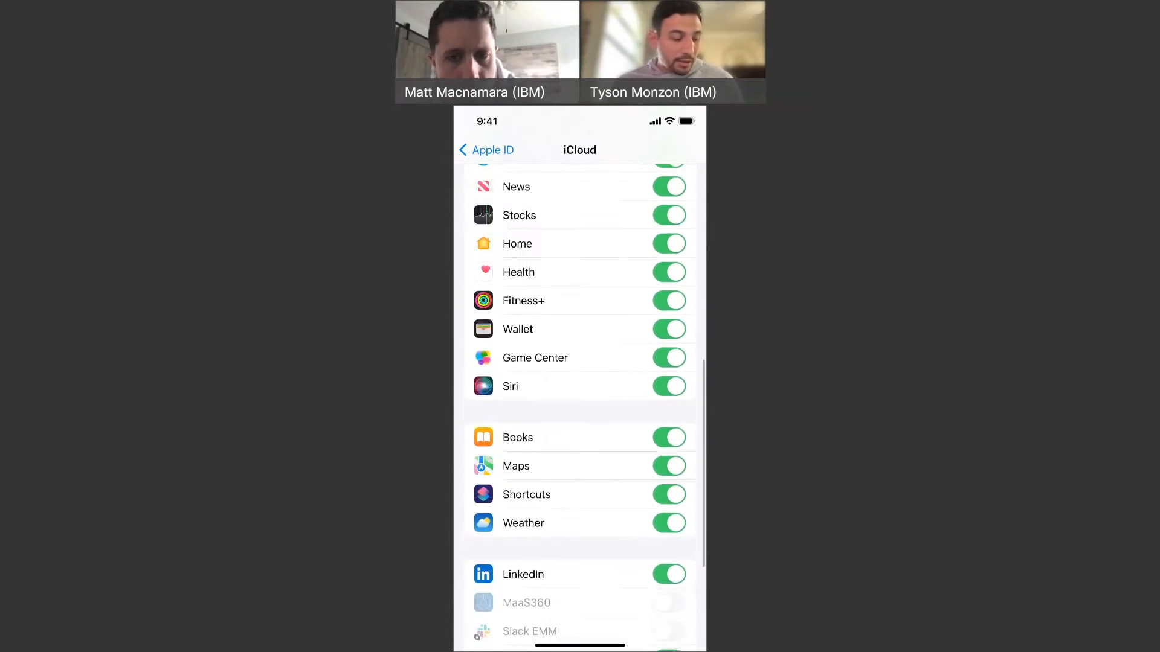
pyautogui.scroll(-3)
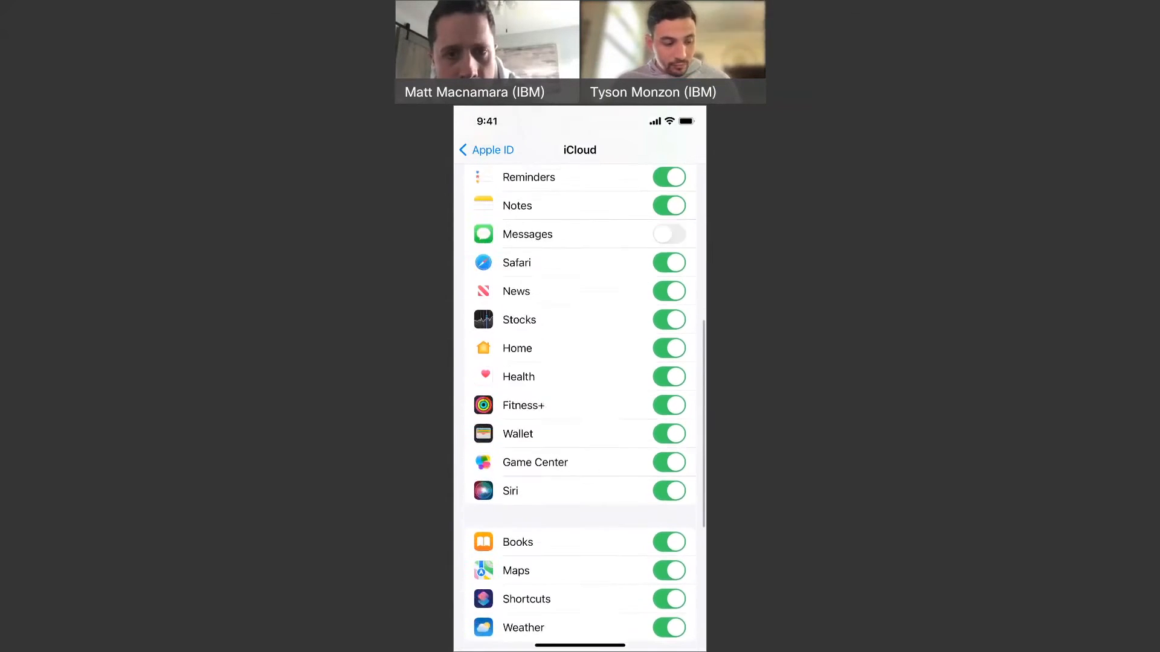
pyautogui.scroll(-3)
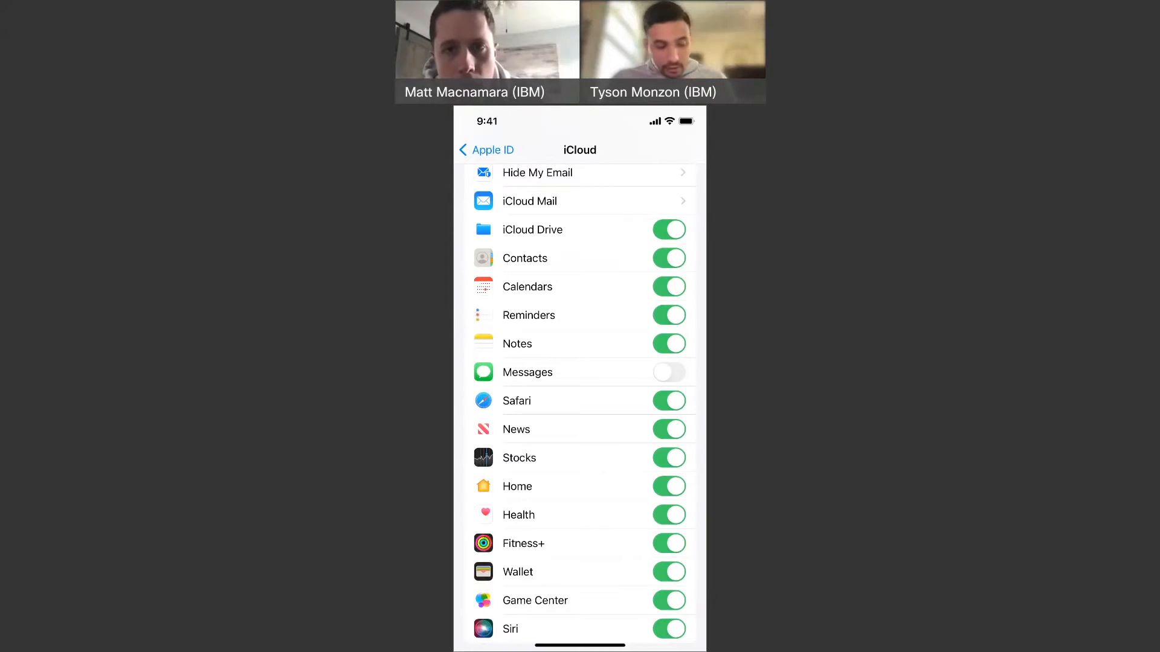
pyautogui.scroll(-3)
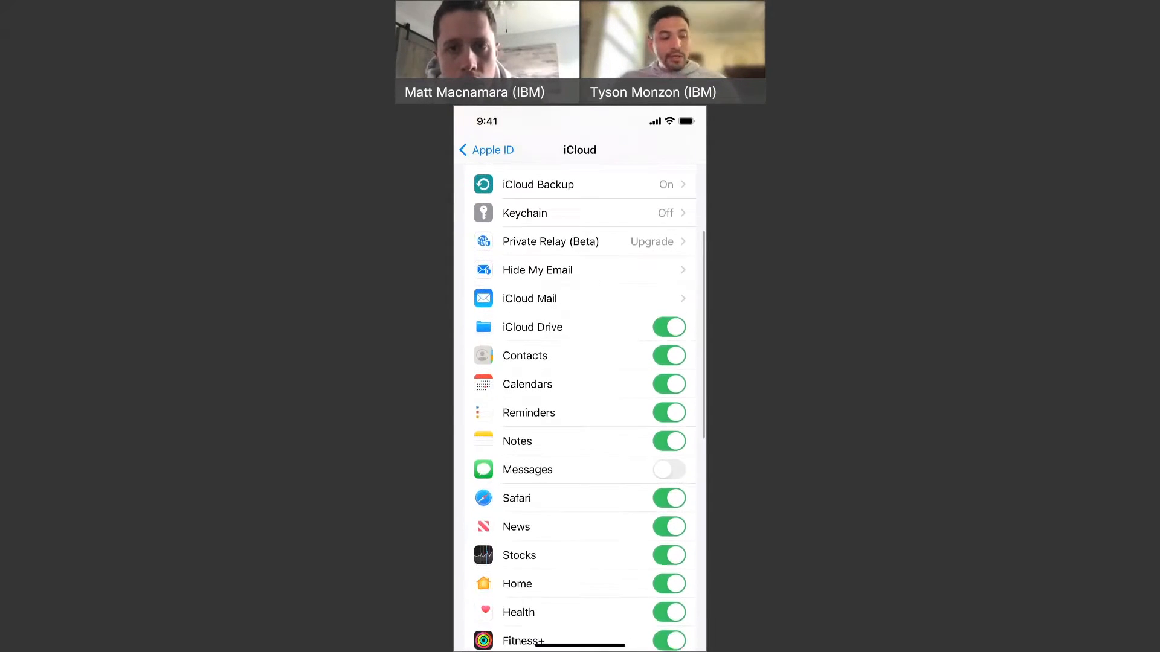
pyautogui.scroll(-3)
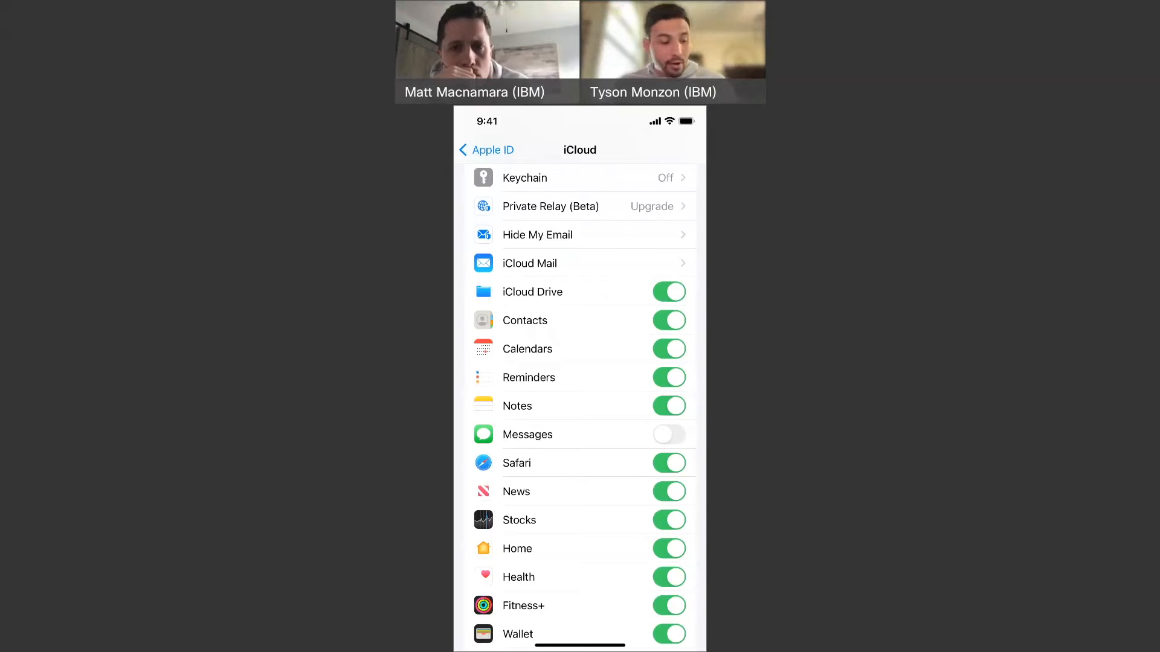
pyautogui.scroll(-3)
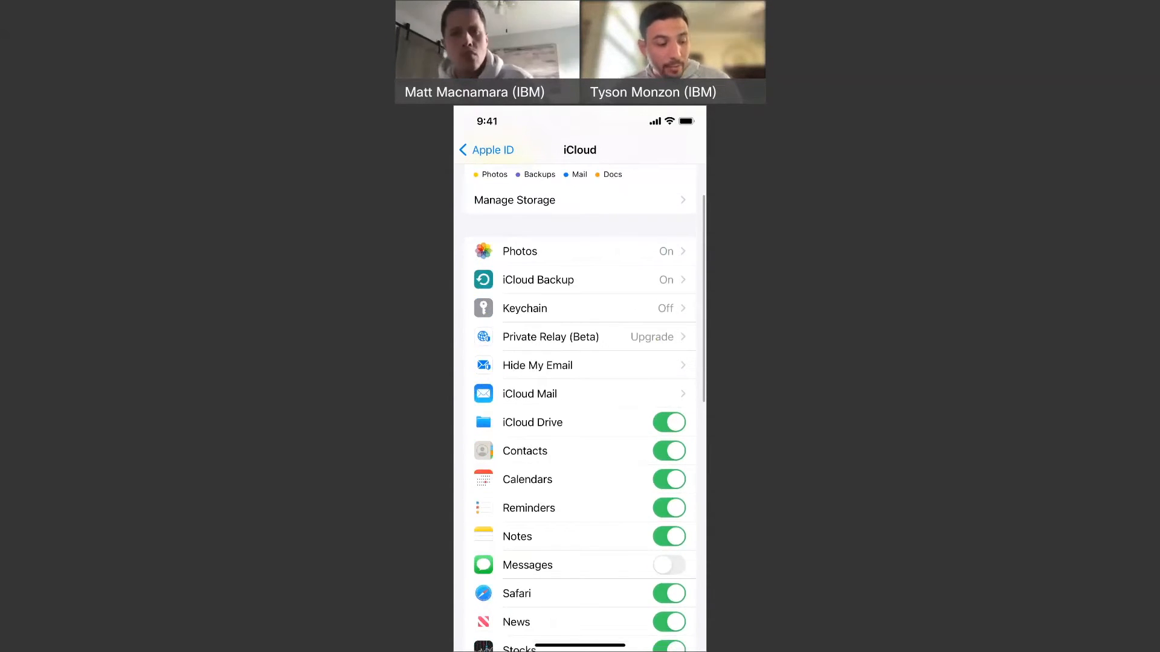
pyautogui.click(538, 279)
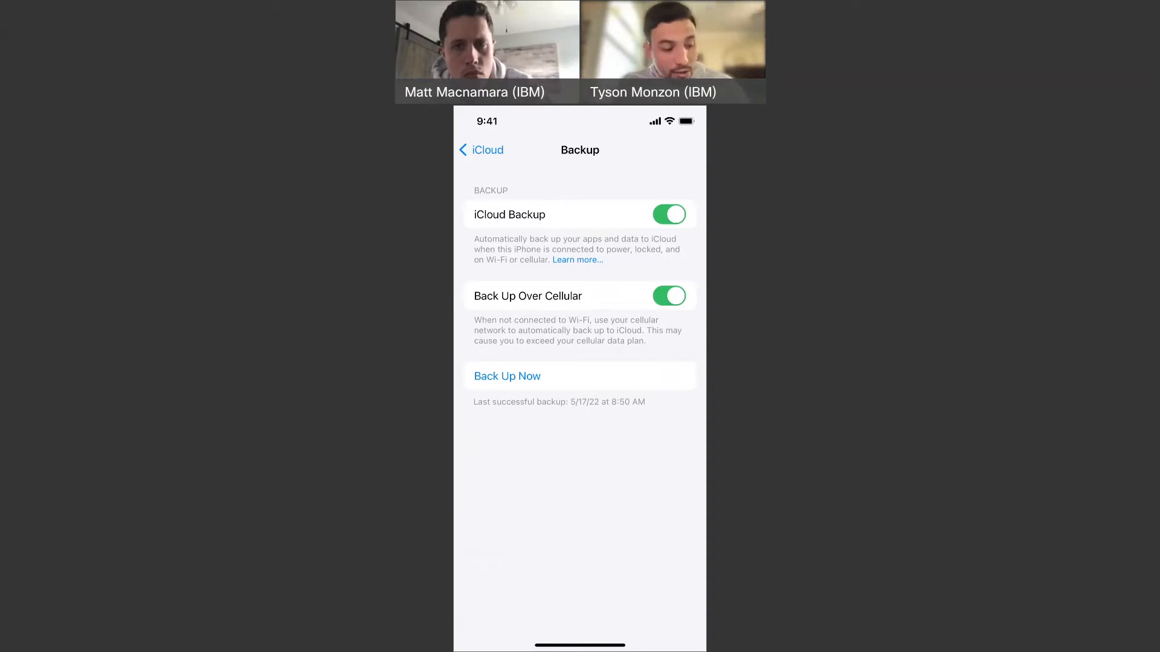
pyautogui.click(480, 150)
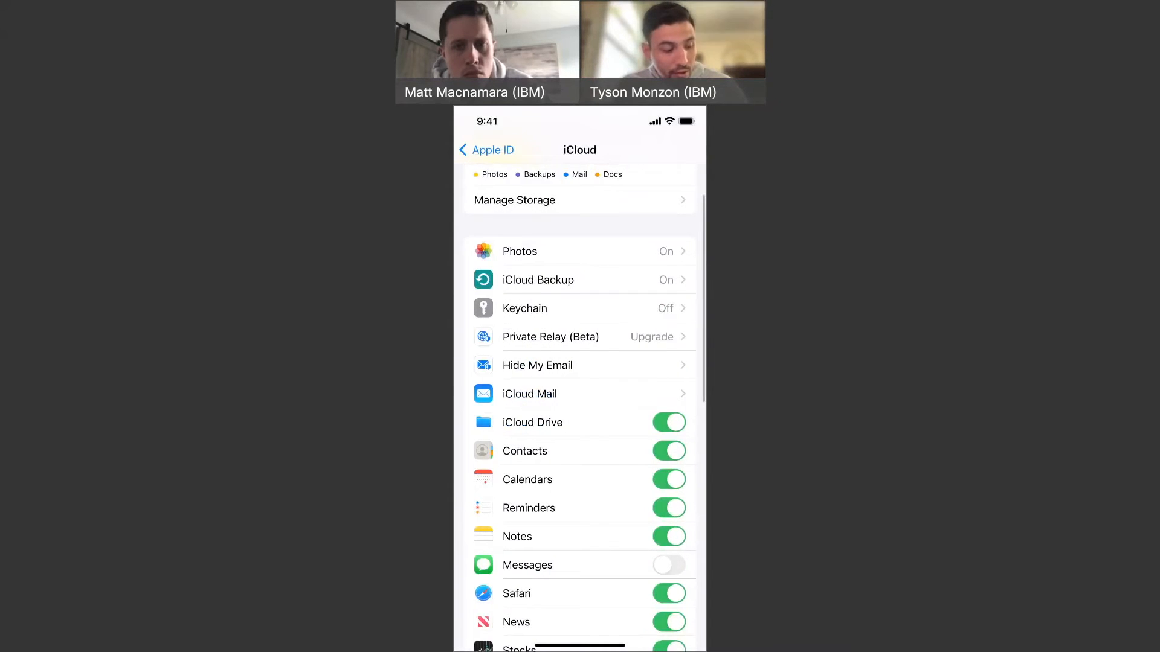
pyautogui.click(538, 279)
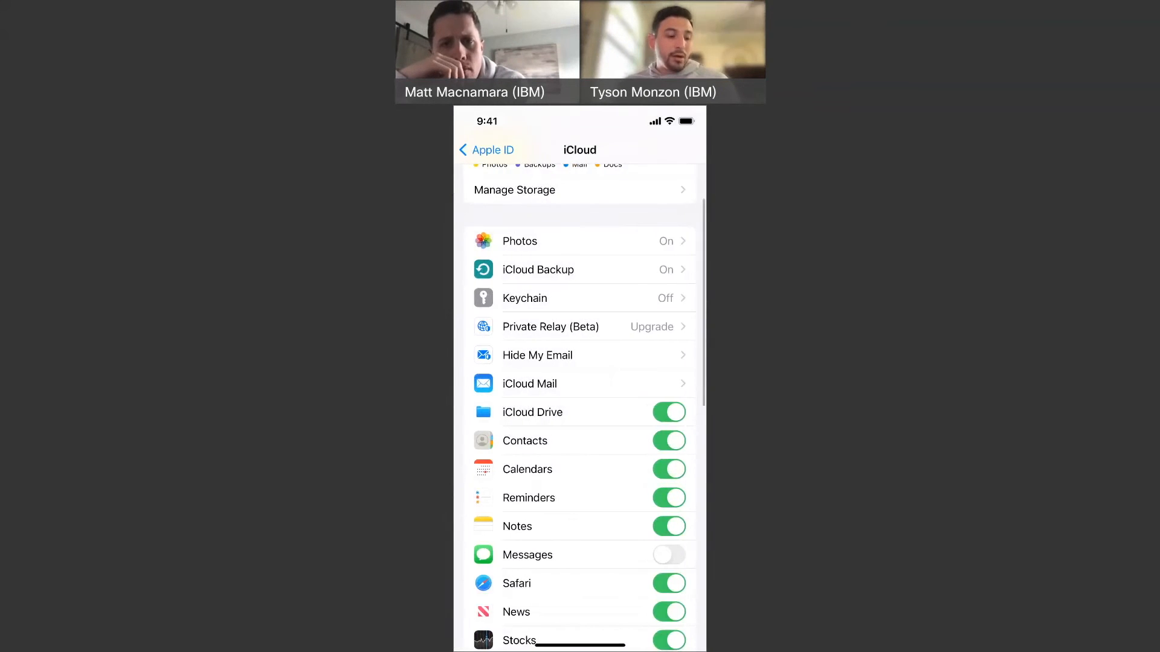
pyautogui.scroll(-3)
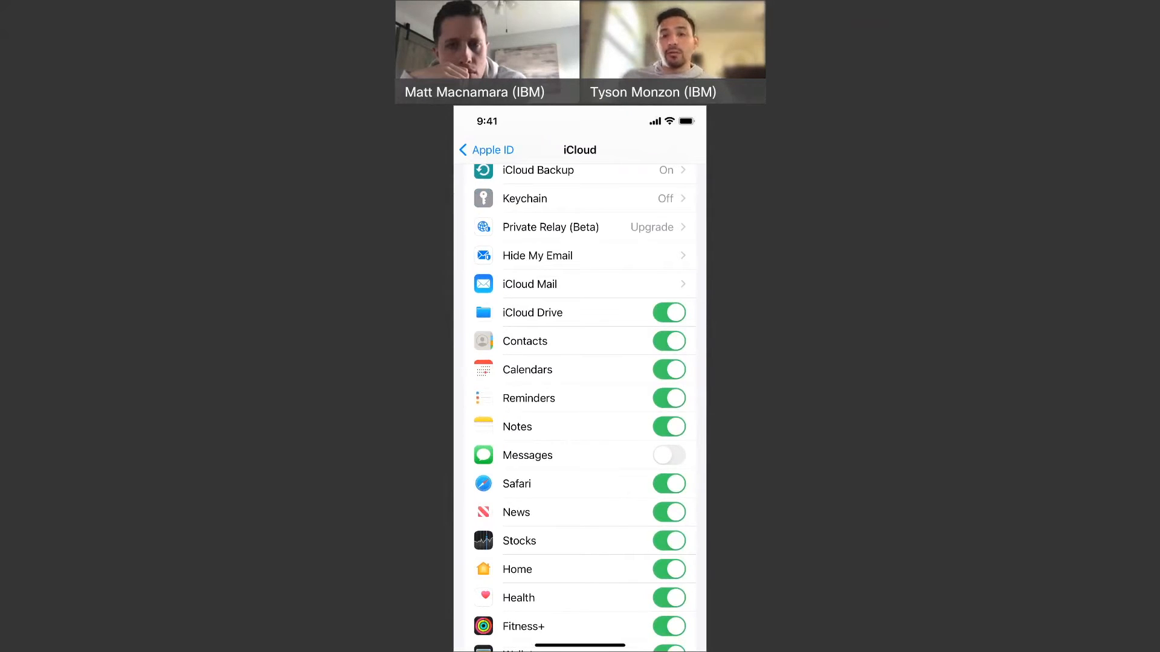
pyautogui.scroll(-3)
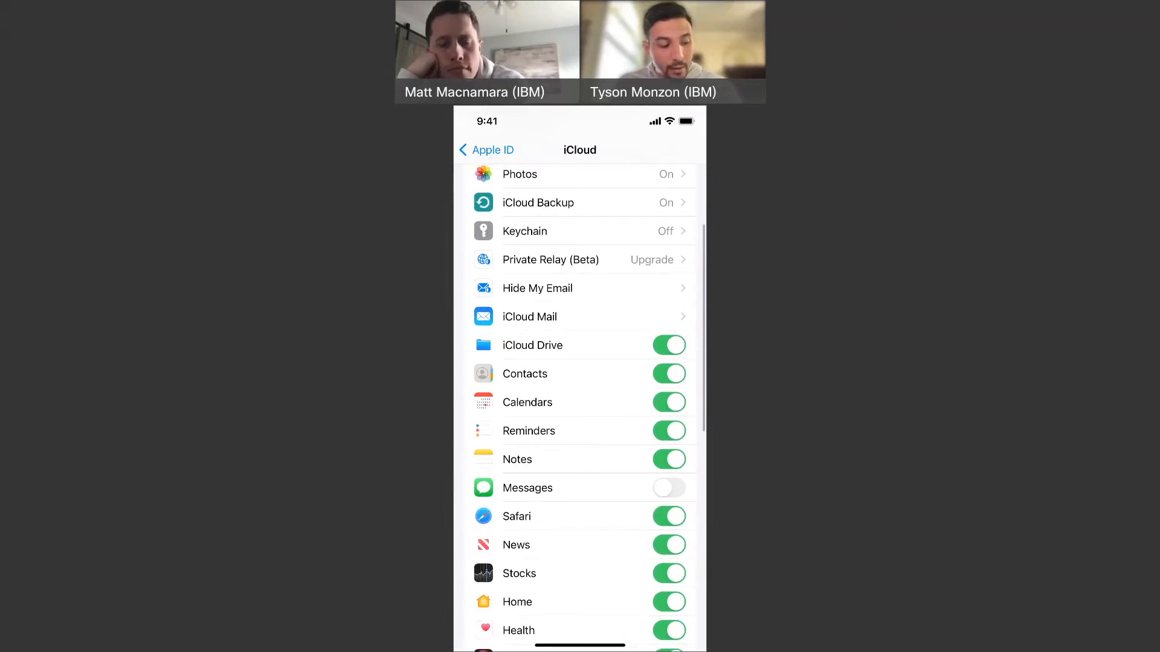
pyautogui.click(537, 201)
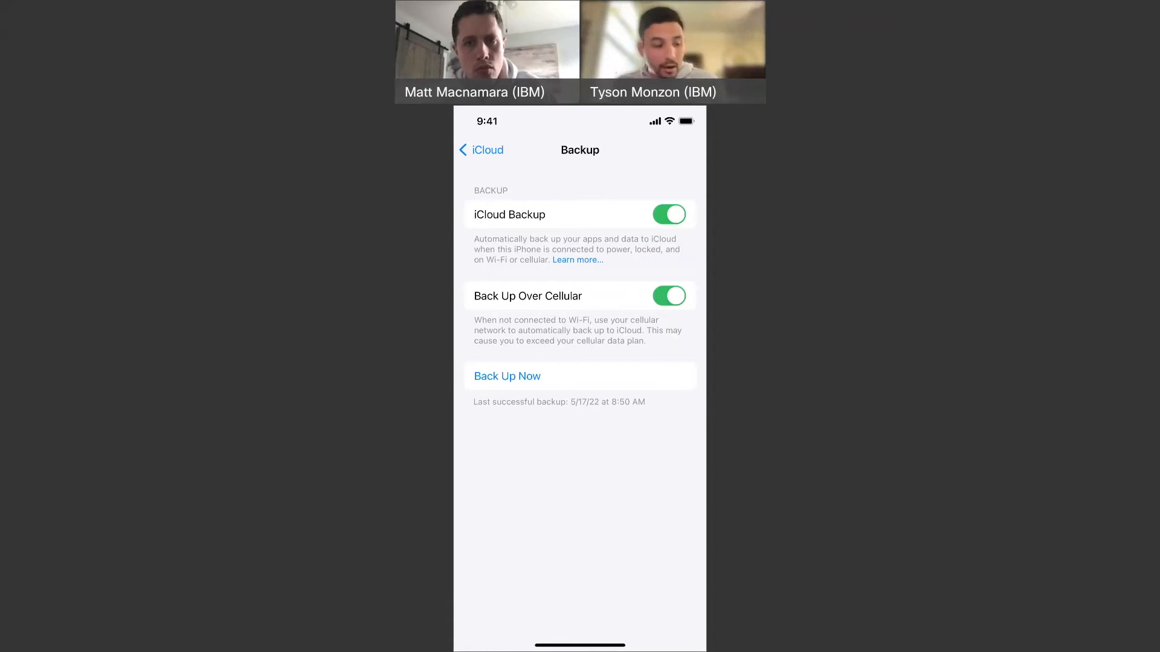
pyautogui.click(507, 375)
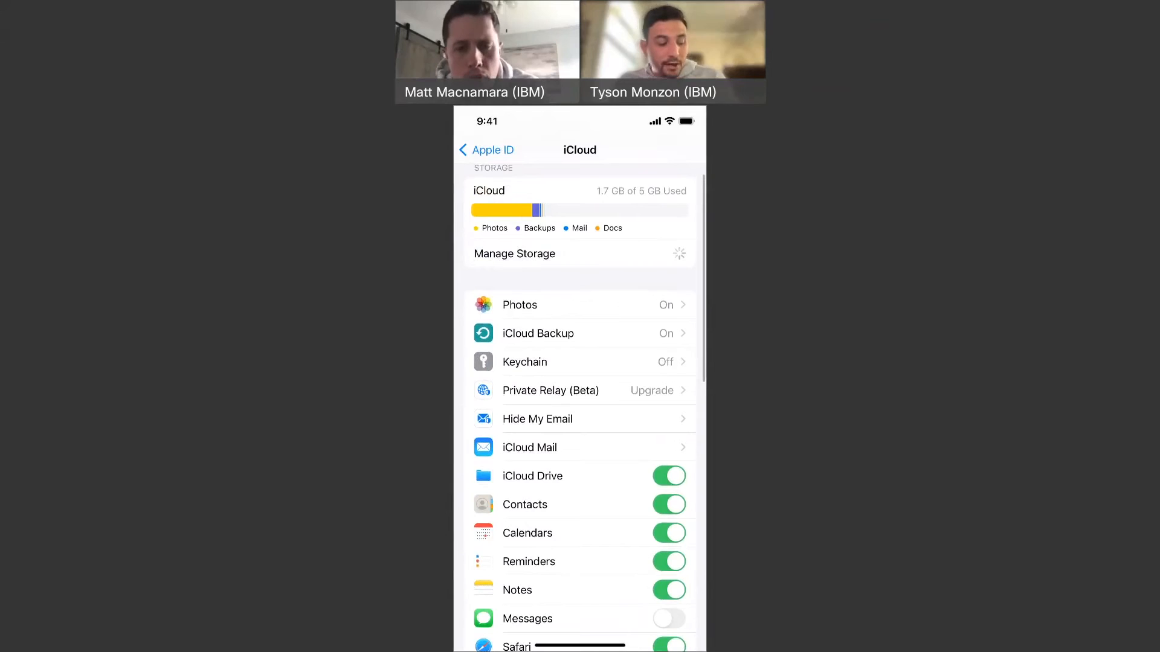
# Open Manage Storage to see Photos at 1.5 GB and Backups at 193.6 MB
pyautogui.click(514, 253)
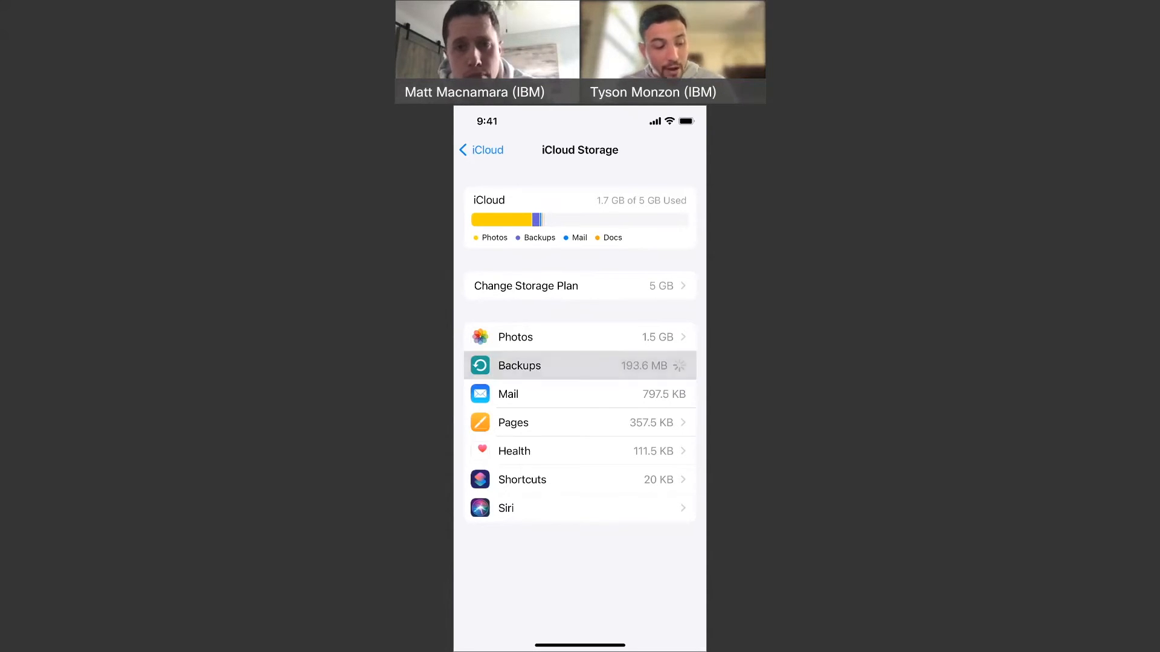
# Open this iPhone's iCloud backup and scroll its per-app data list to Delete Backup
pyautogui.click(579, 365)
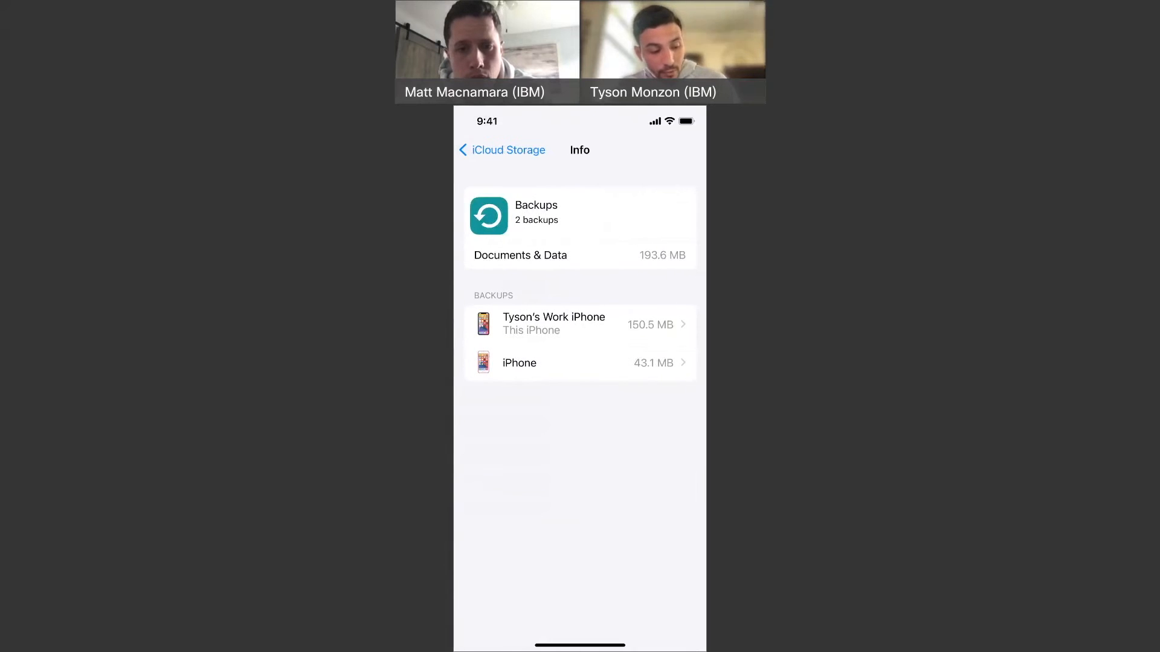
pyautogui.click(554, 324)
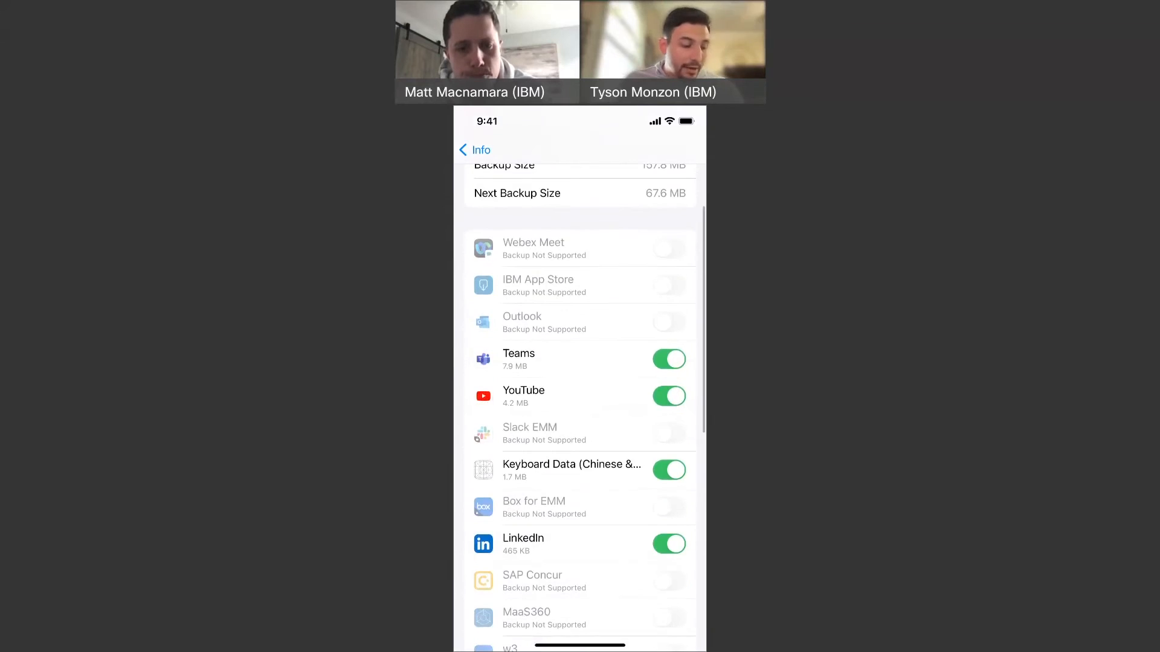
pyautogui.scroll(-3)
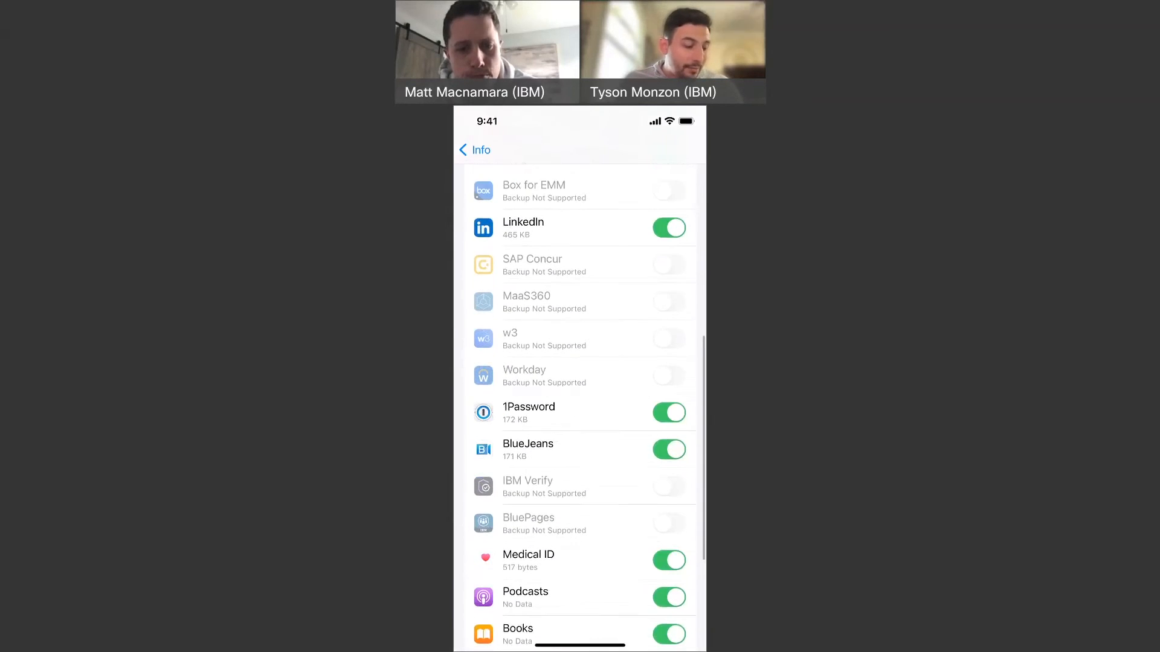
pyautogui.scroll(-3)
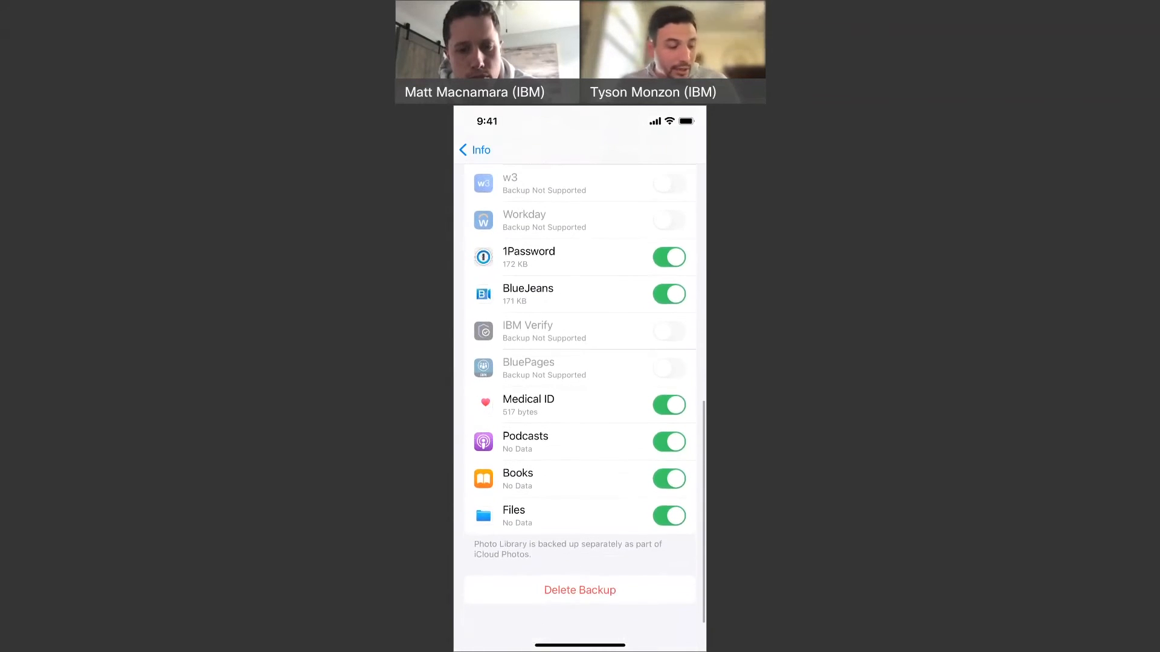
# Review the iCloud app sync toggles, then return to the Apple ID account page
pyautogui.click(473, 150)
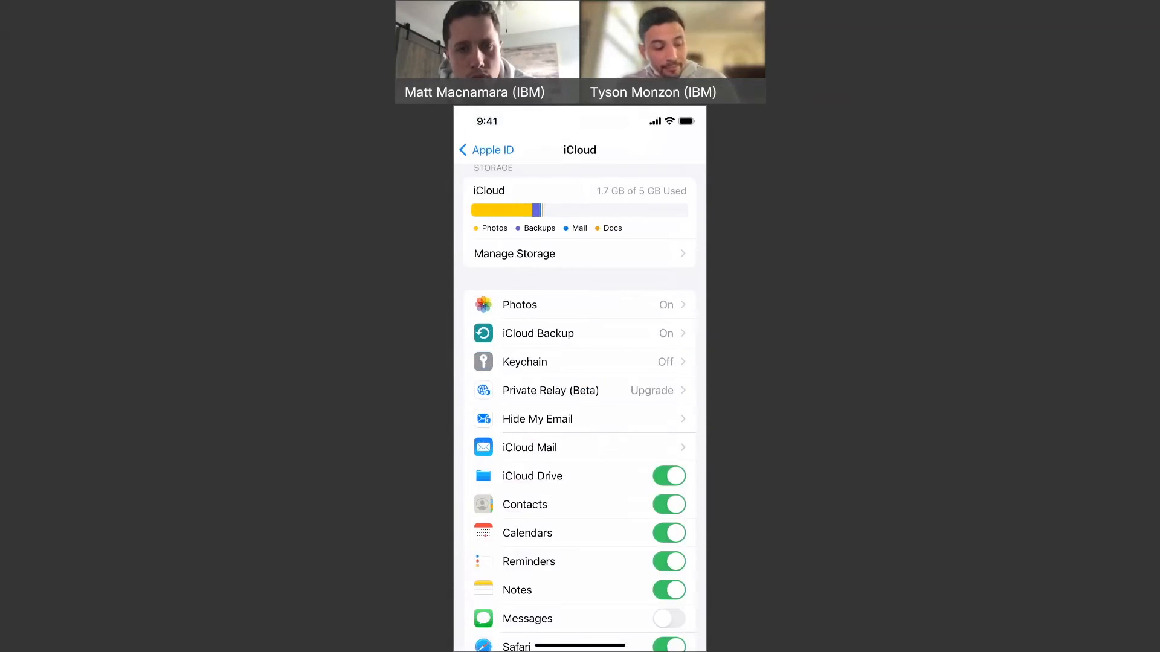
pyautogui.scroll(-3)
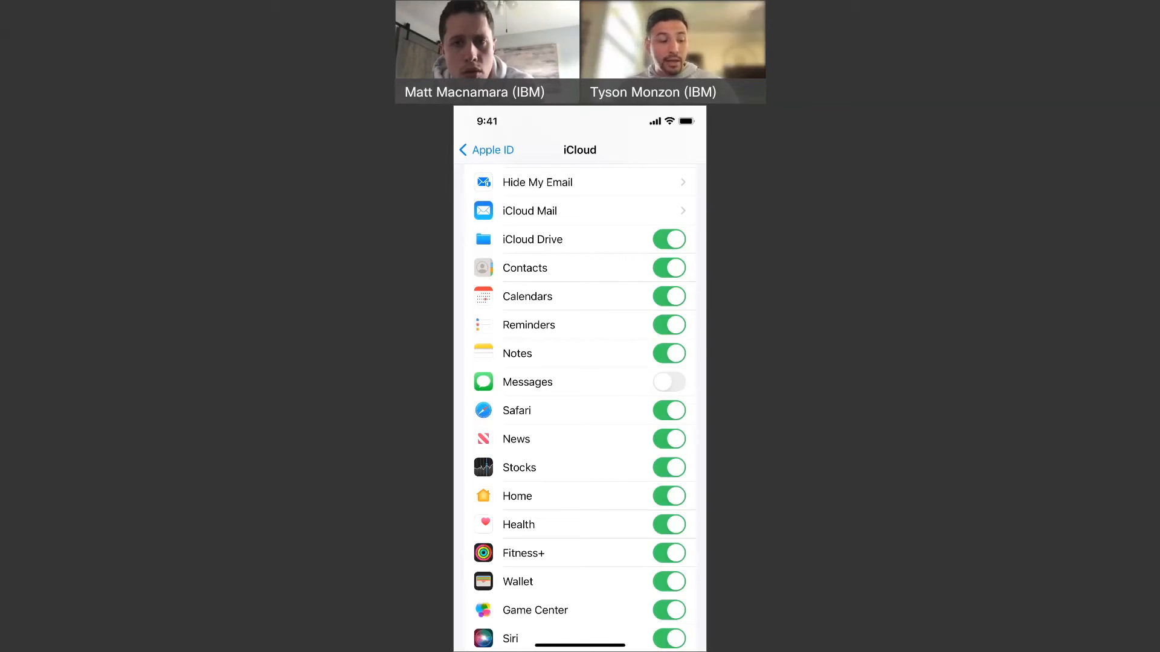
pyautogui.scroll(-3)
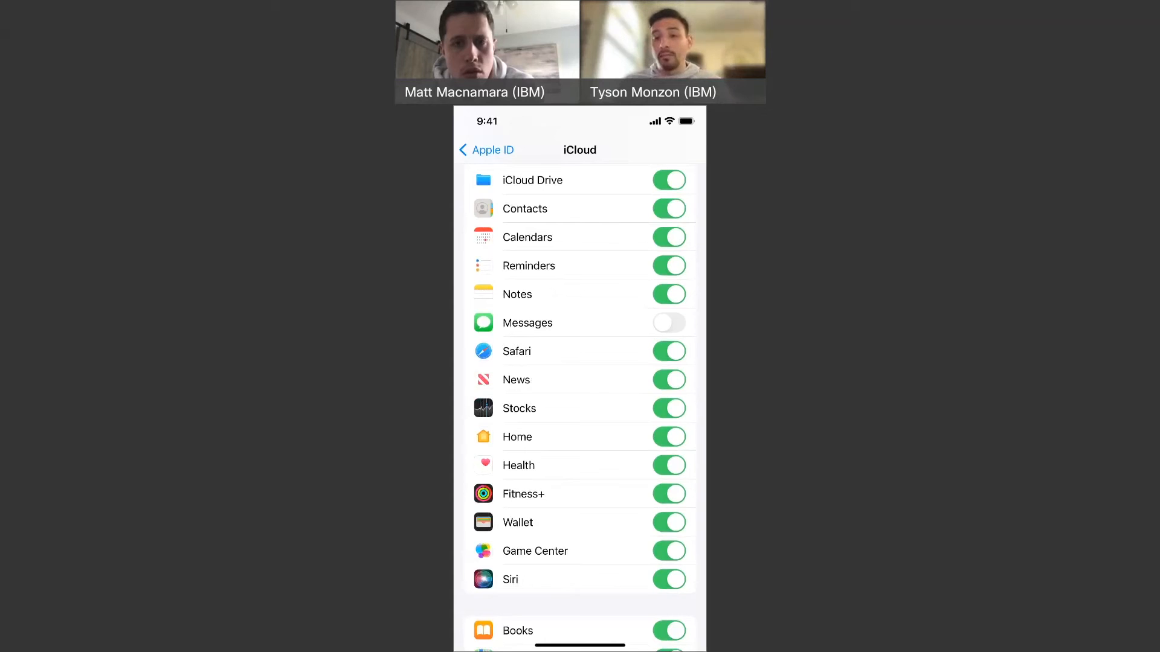
pyautogui.click(485, 151)
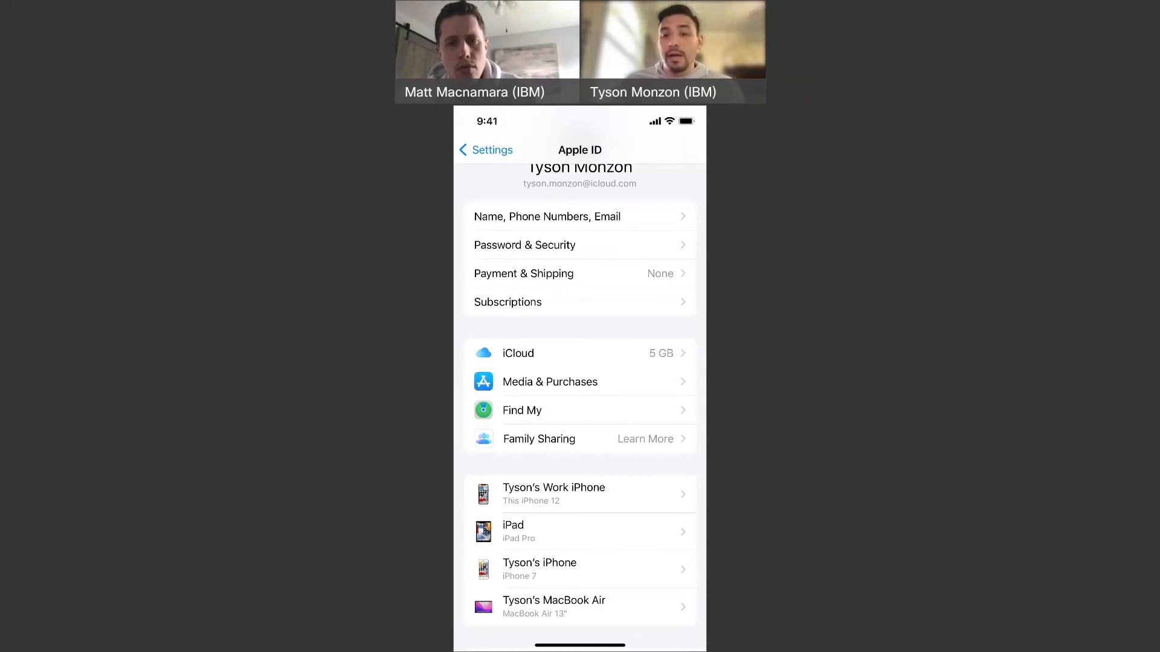
# Return to the main Settings list and scroll through it
pyautogui.click(485, 151)
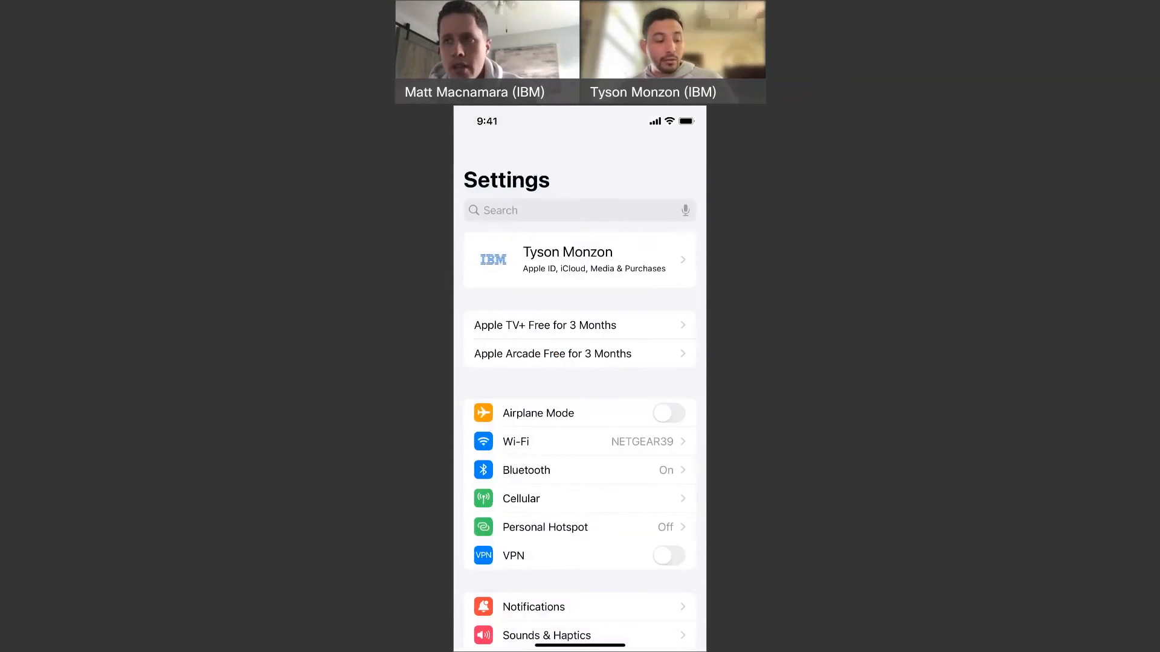
pyautogui.scroll(-3)
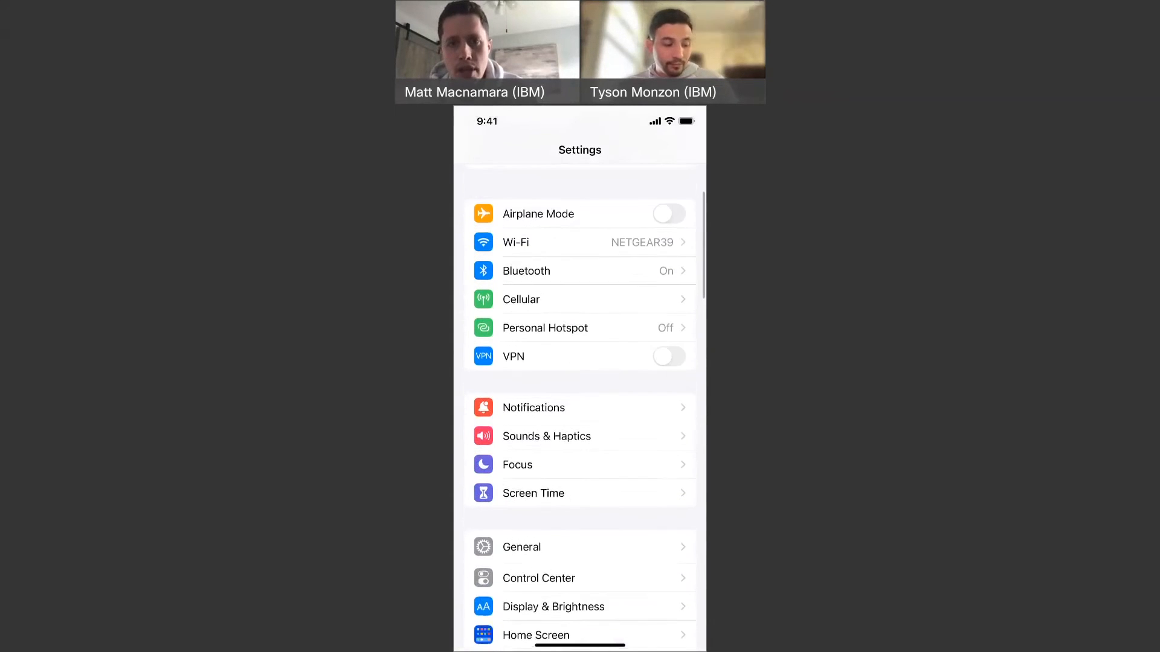
pyautogui.scroll(-3)
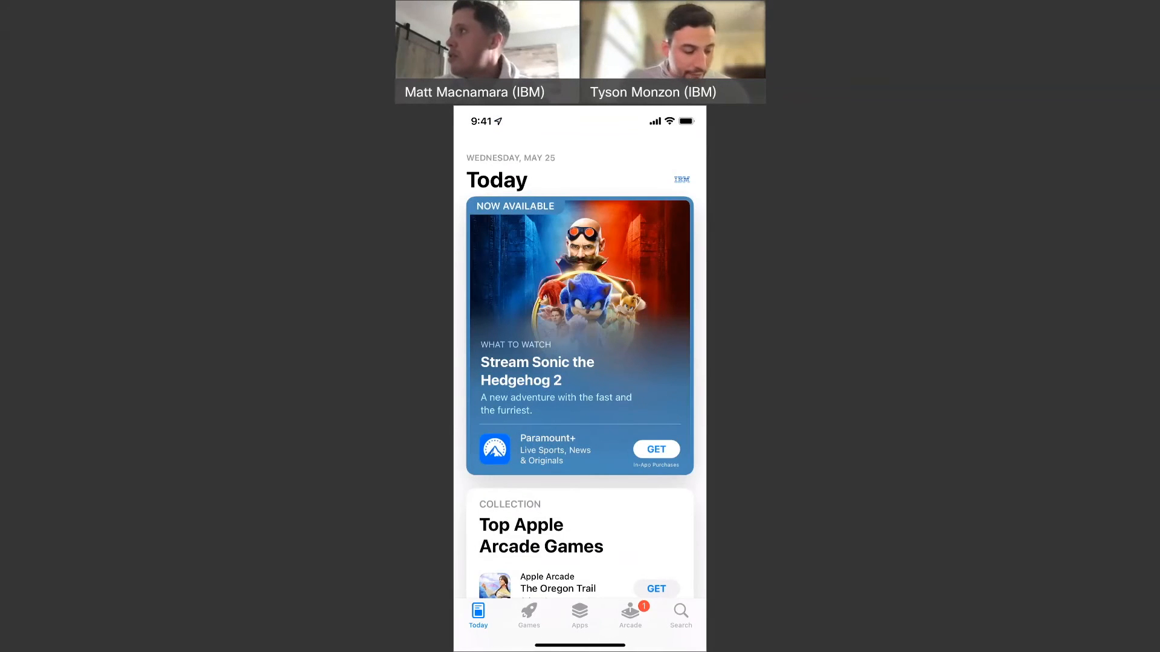
# Open the App Store Account page showing purchases and three upcoming automatic updates
pyautogui.click(679, 615)
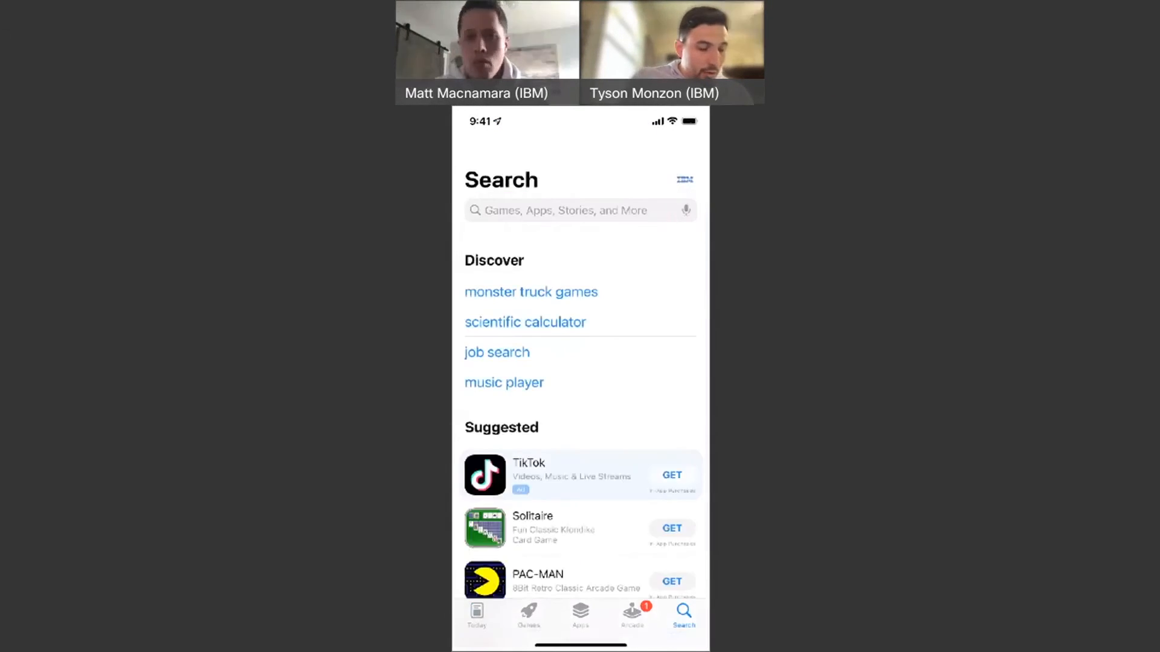
pyautogui.click(476, 614)
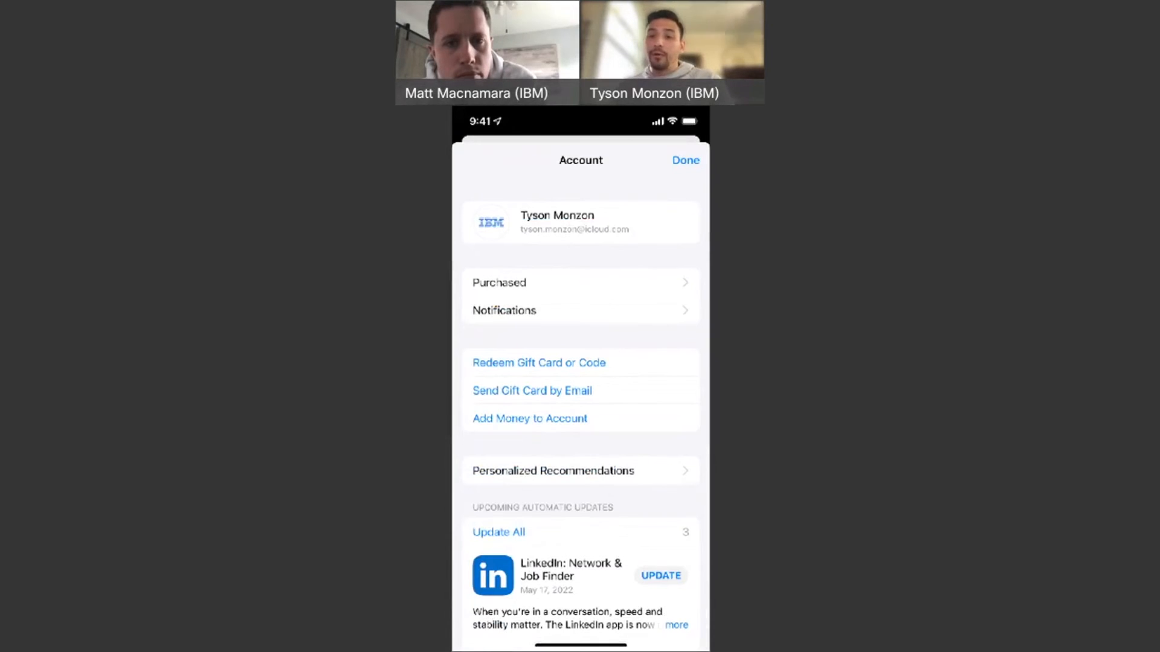
# Re-download purchased apps such as Microsoft Word and PowerPoint from the Purchased list
pyautogui.click(498, 283)
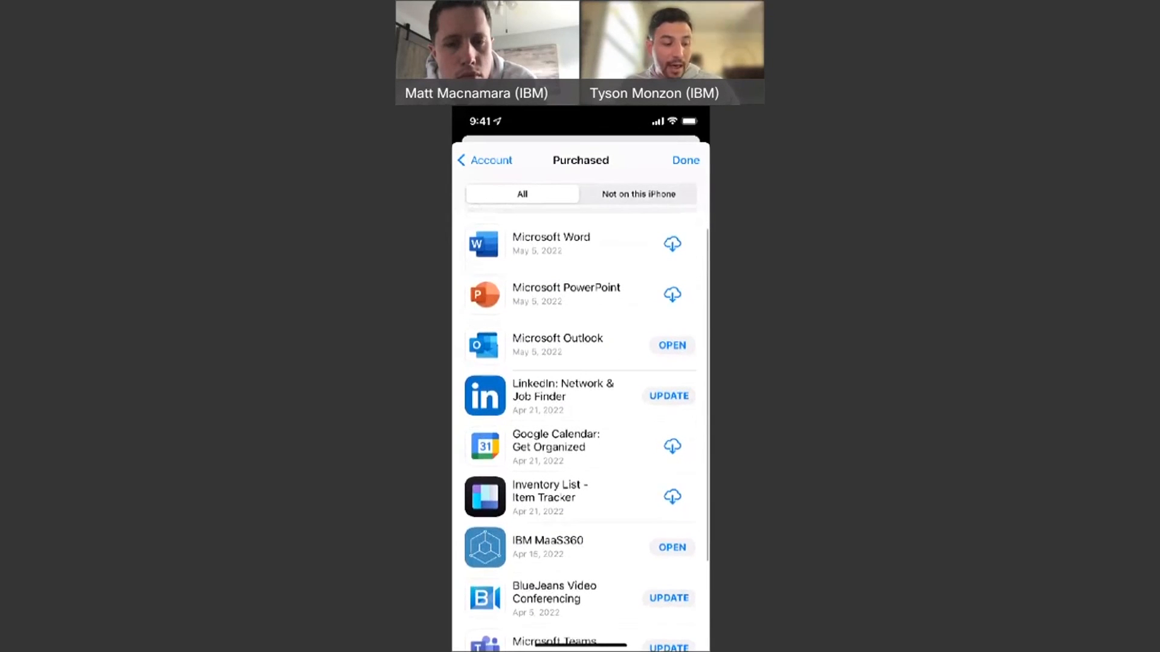
pyautogui.scroll(-3)
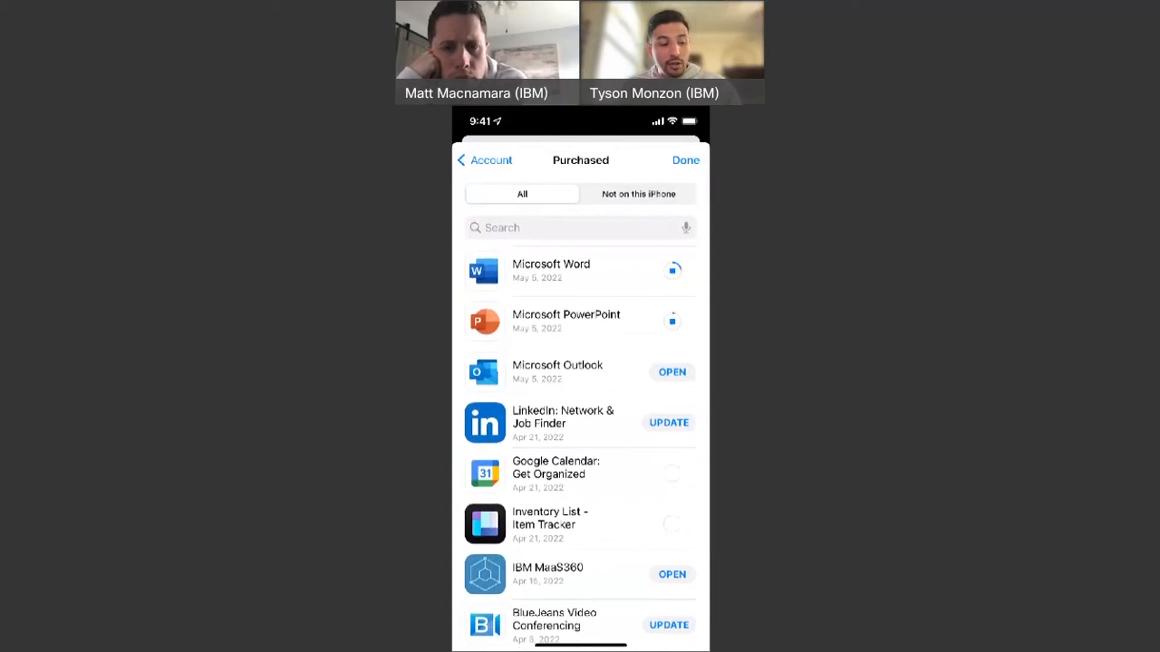
pyautogui.click(637, 194)
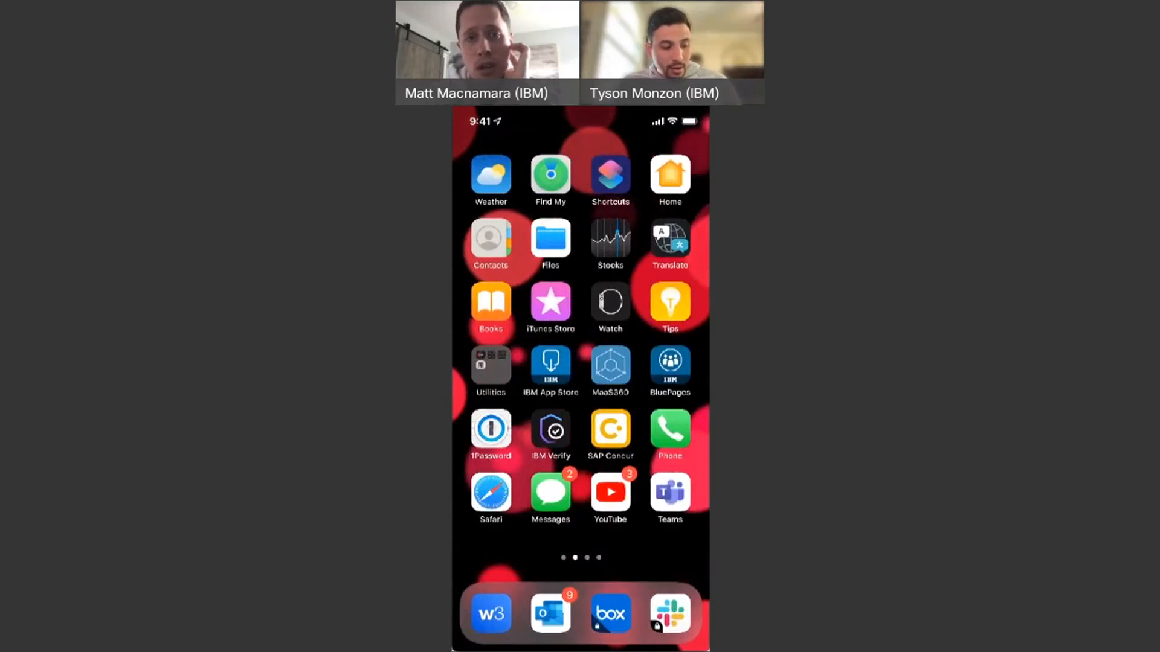
# Open Settings from the home screen and reach Find My under the Apple ID page
pyautogui.hscroll(3)
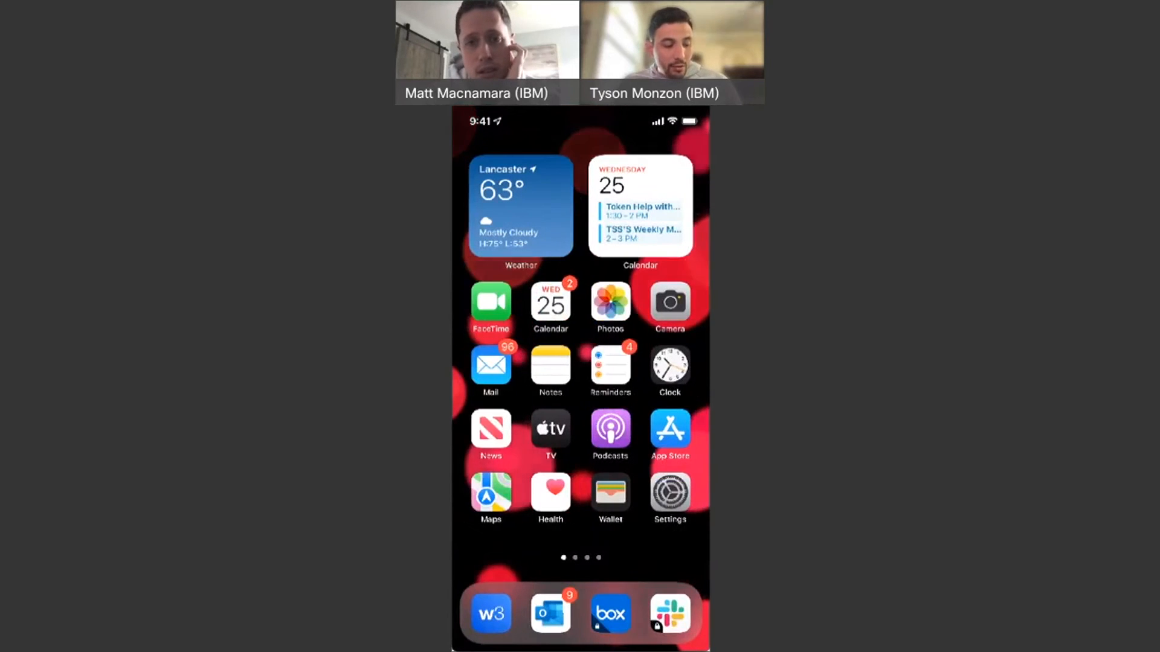
pyautogui.click(668, 497)
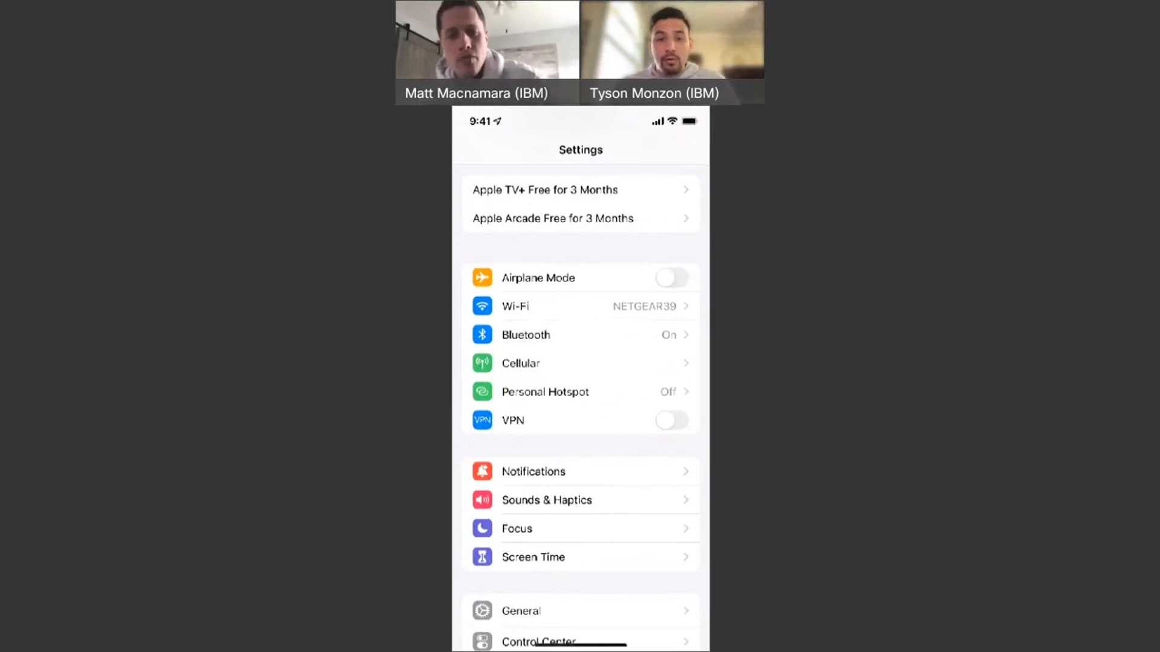
pyautogui.scroll(-3)
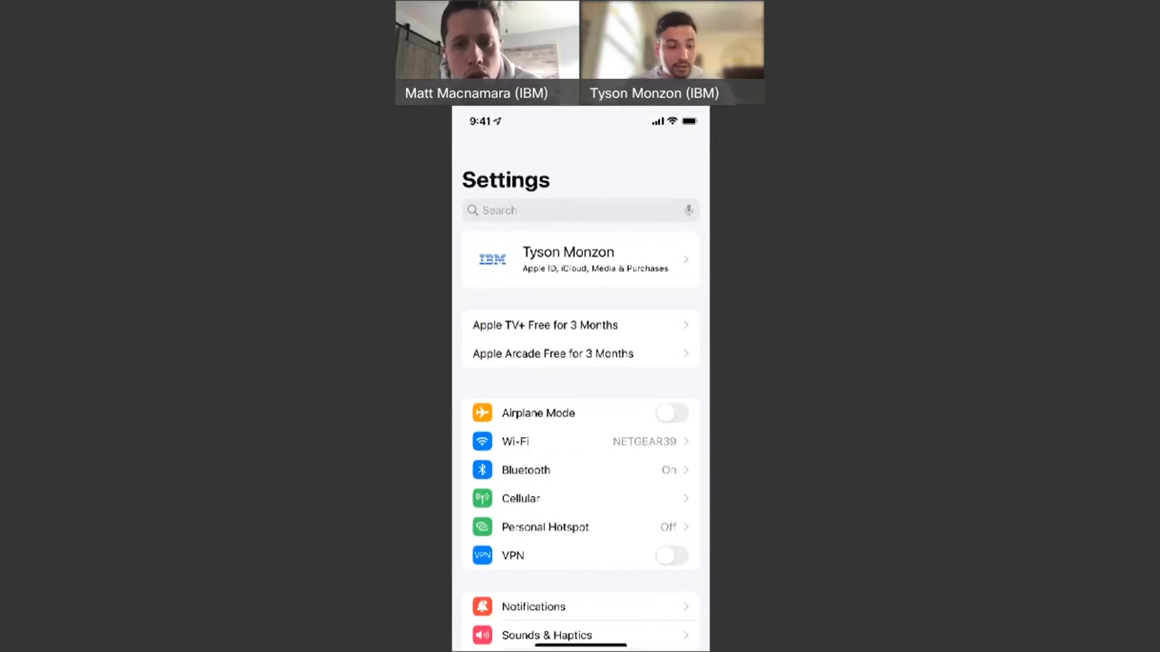
pyautogui.click(580, 259)
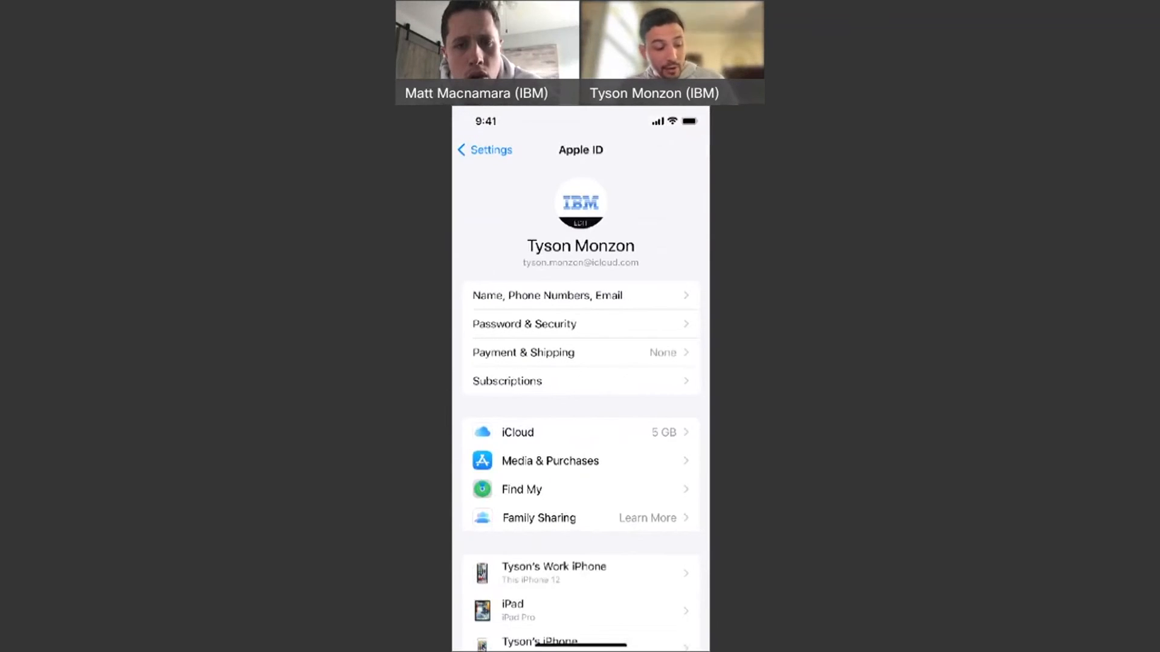
pyautogui.click(521, 488)
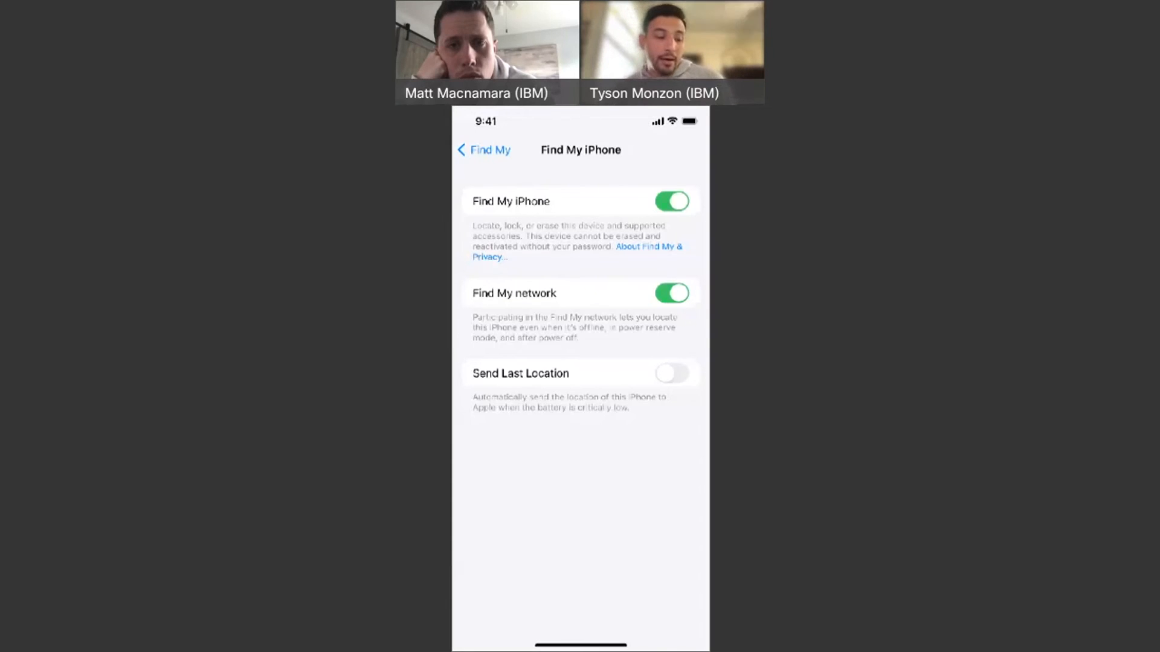
# Go back from Find My iPhone through Find My to the Apple ID page
pyautogui.click(483, 151)
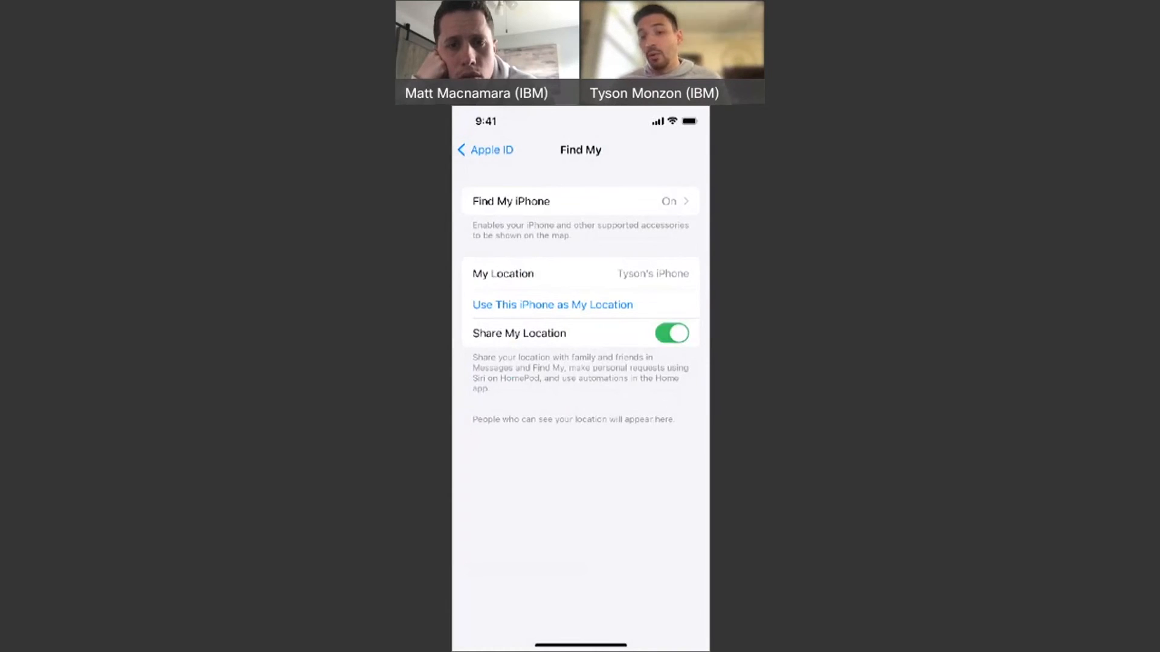
pyautogui.click(484, 149)
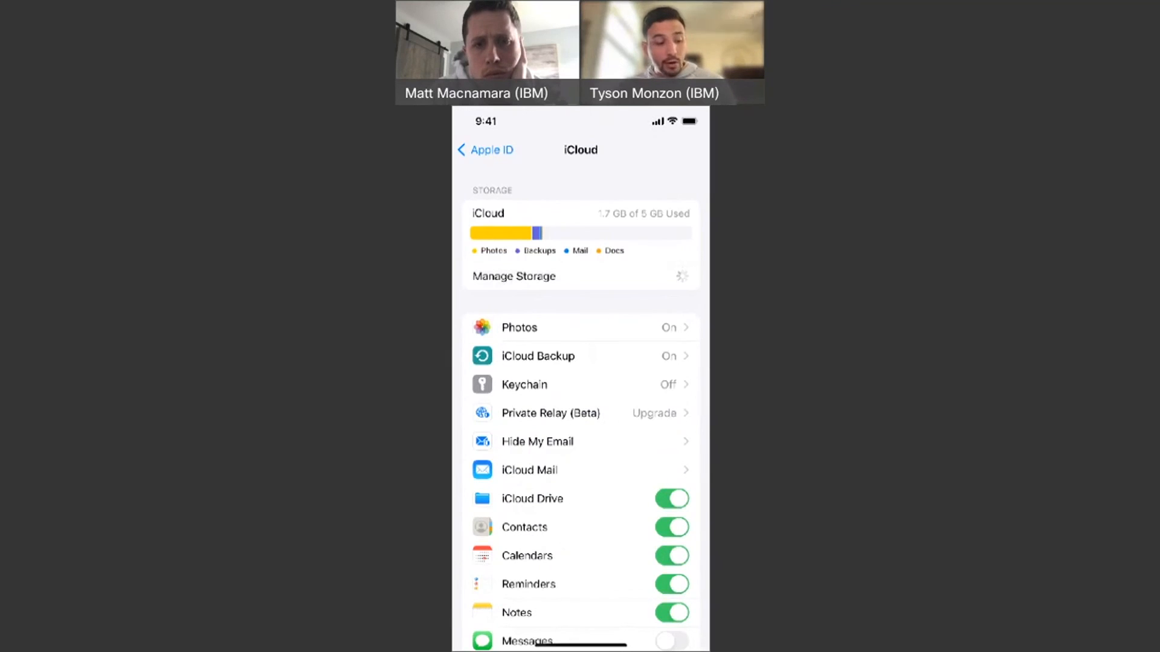
# View the 50 GB, 200 GB and 2 TB iCloud+ plans, then dismiss the offer
pyautogui.click(513, 277)
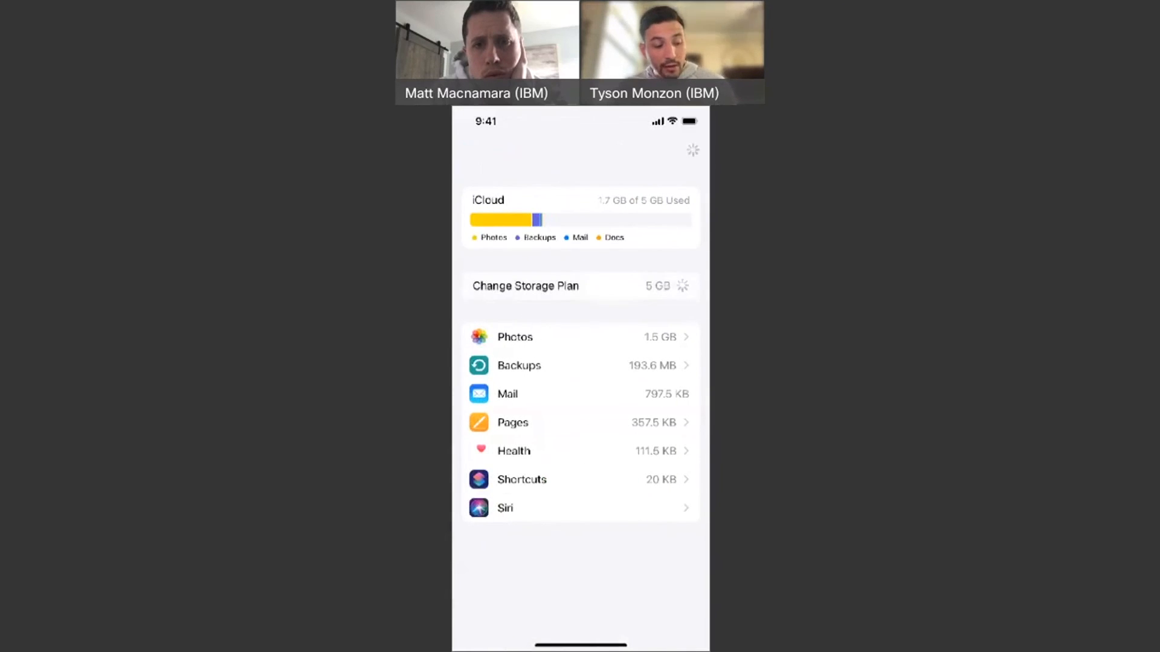
pyautogui.click(524, 286)
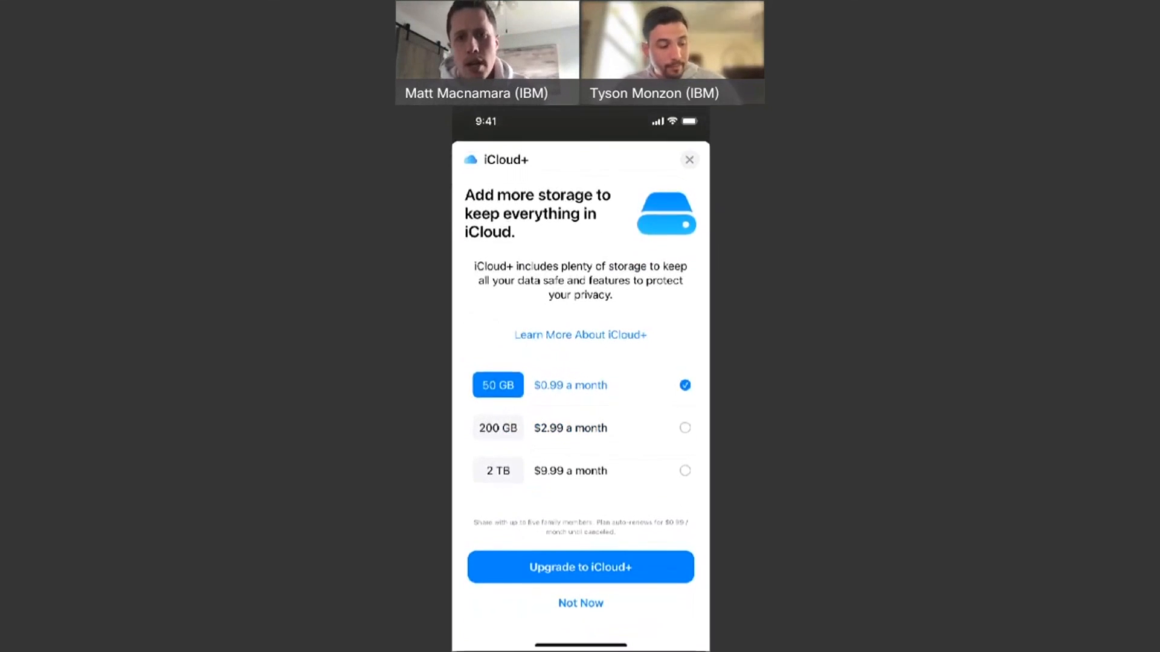
pyautogui.click(580, 603)
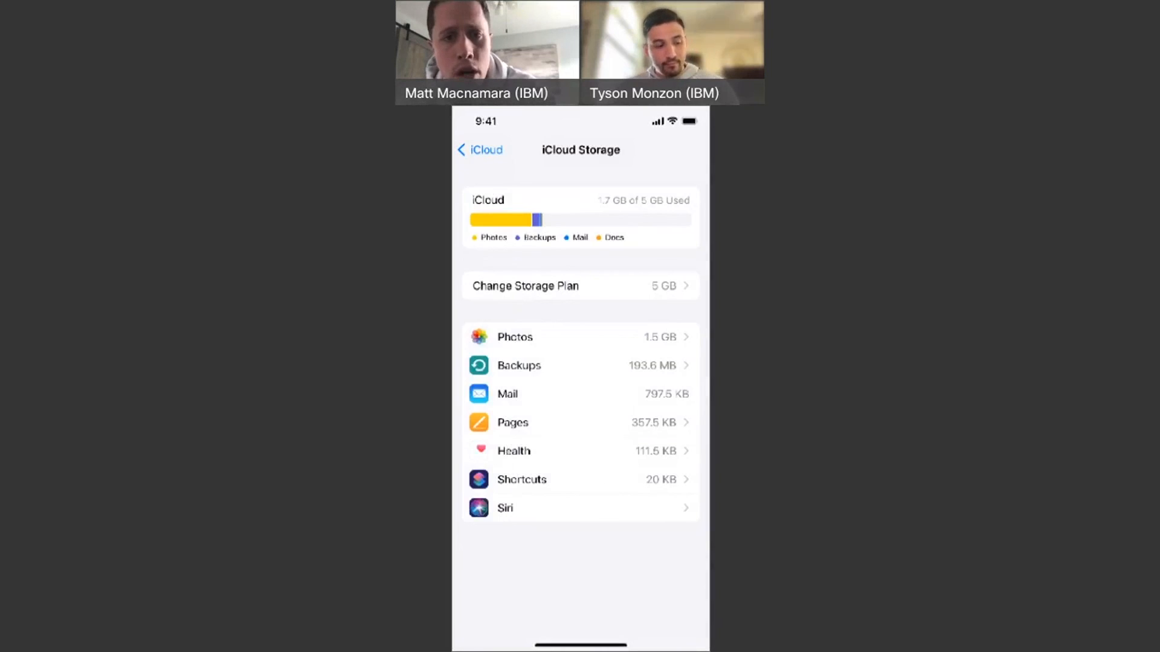
# Reopen iCloud from Apple ID and check that iCloud Photos and Shared Albums are on
pyautogui.click(480, 149)
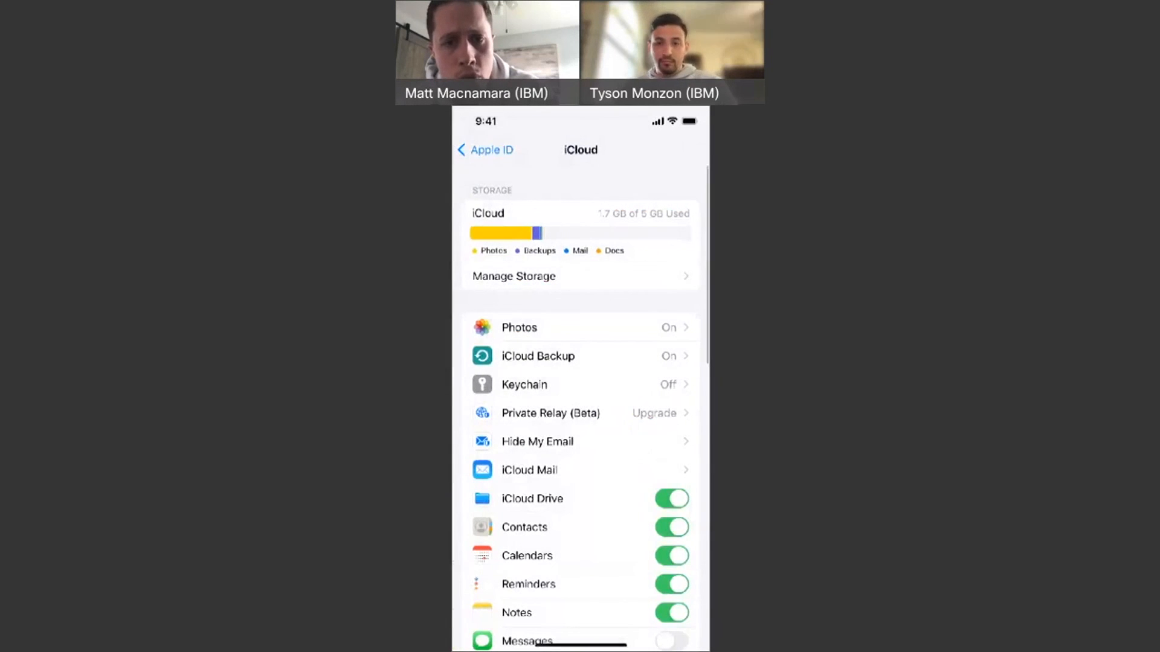
pyautogui.click(485, 149)
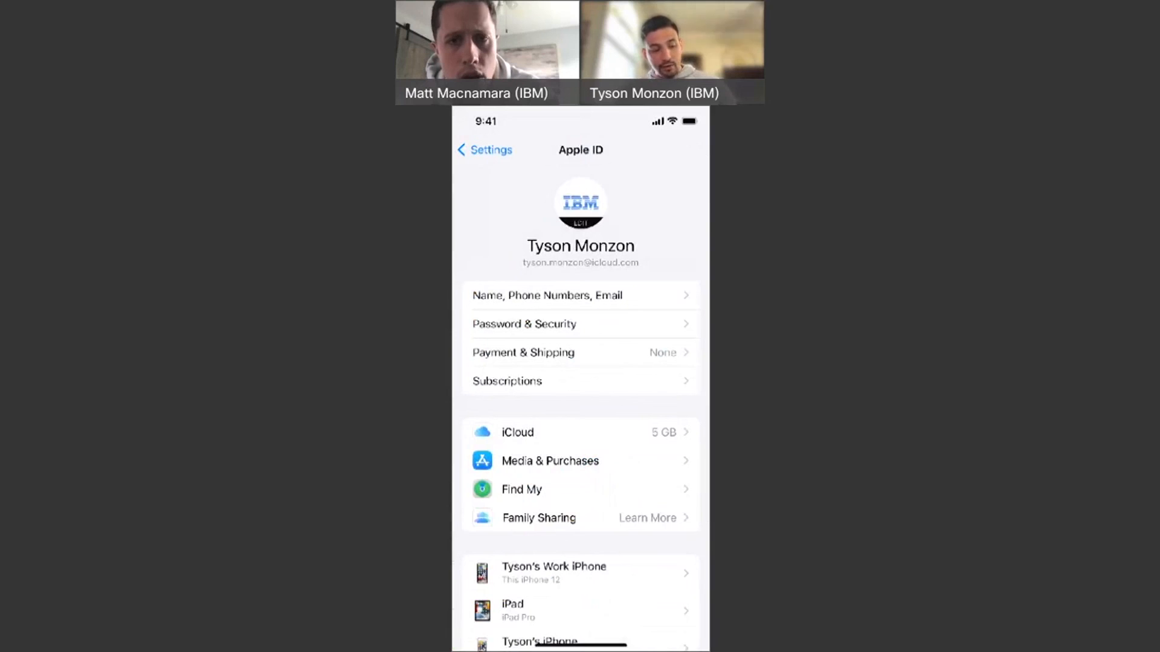
pyautogui.click(517, 432)
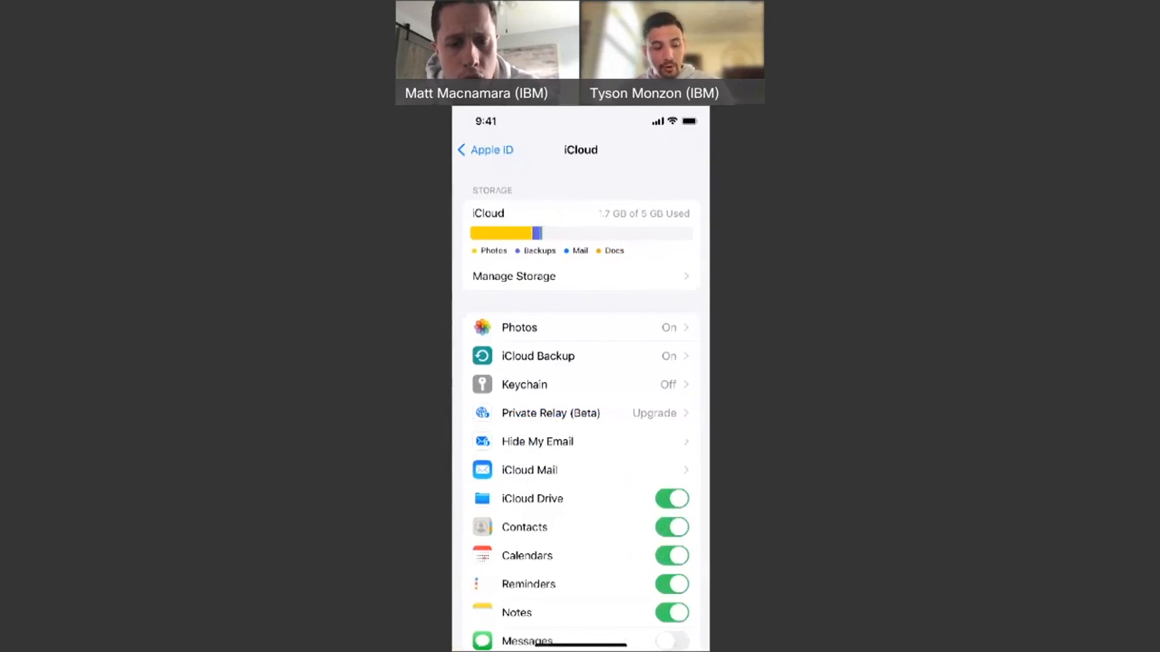
pyautogui.scroll(-3)
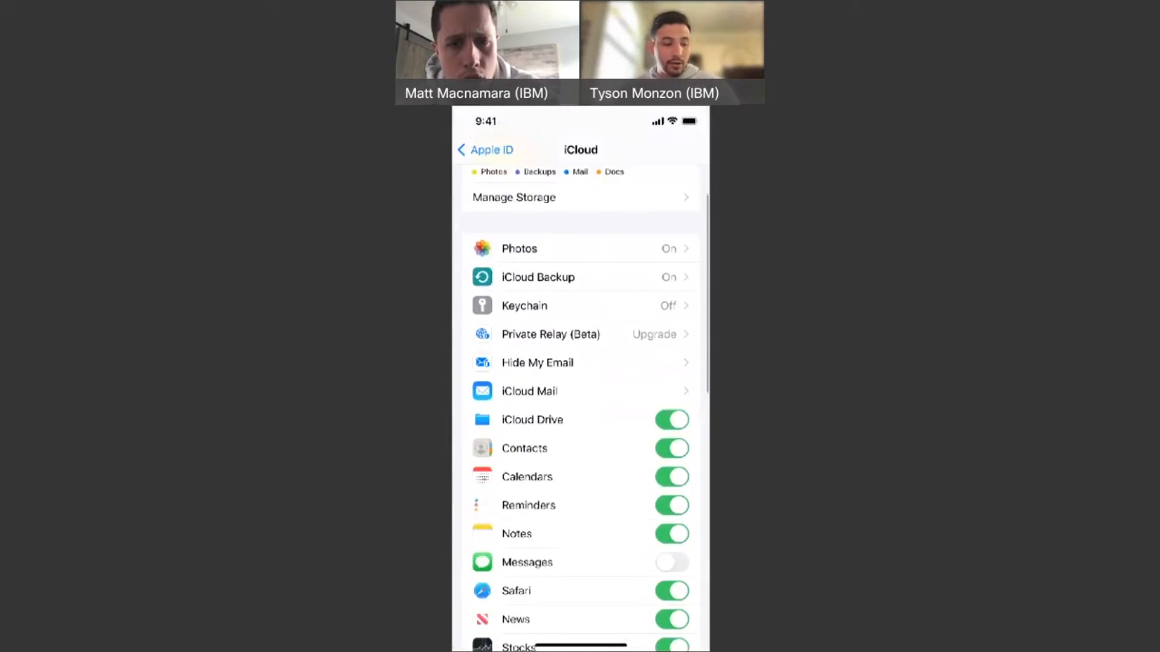
pyautogui.click(518, 249)
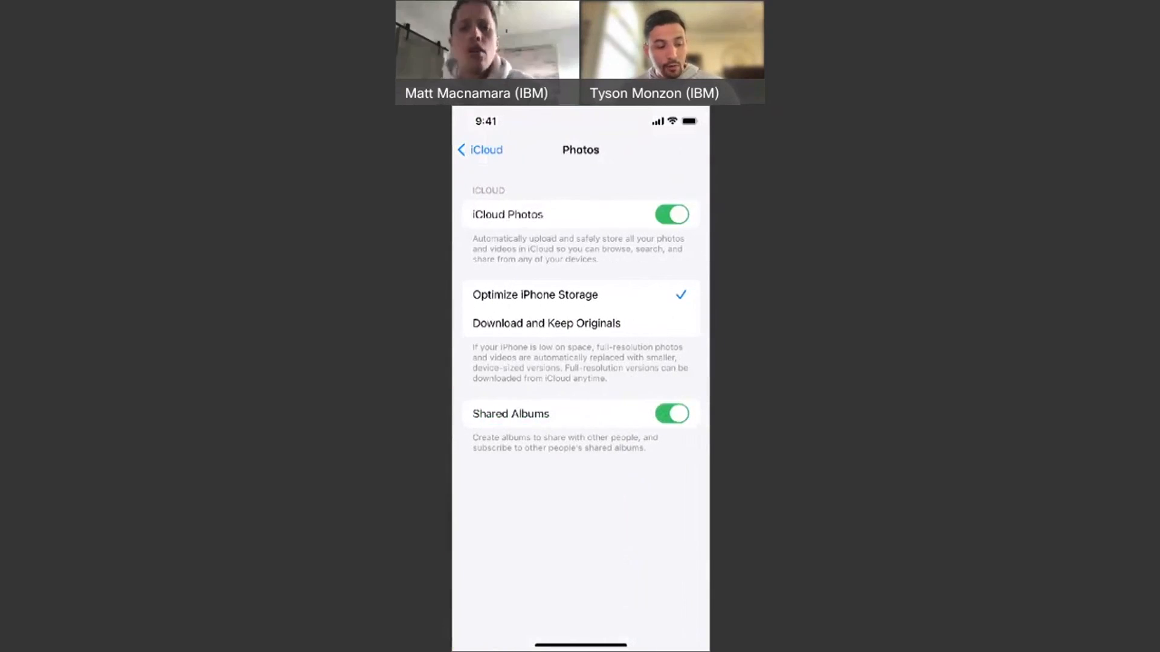
# Return to the iCloud apps list and switch on Messages syncing
pyautogui.click(479, 149)
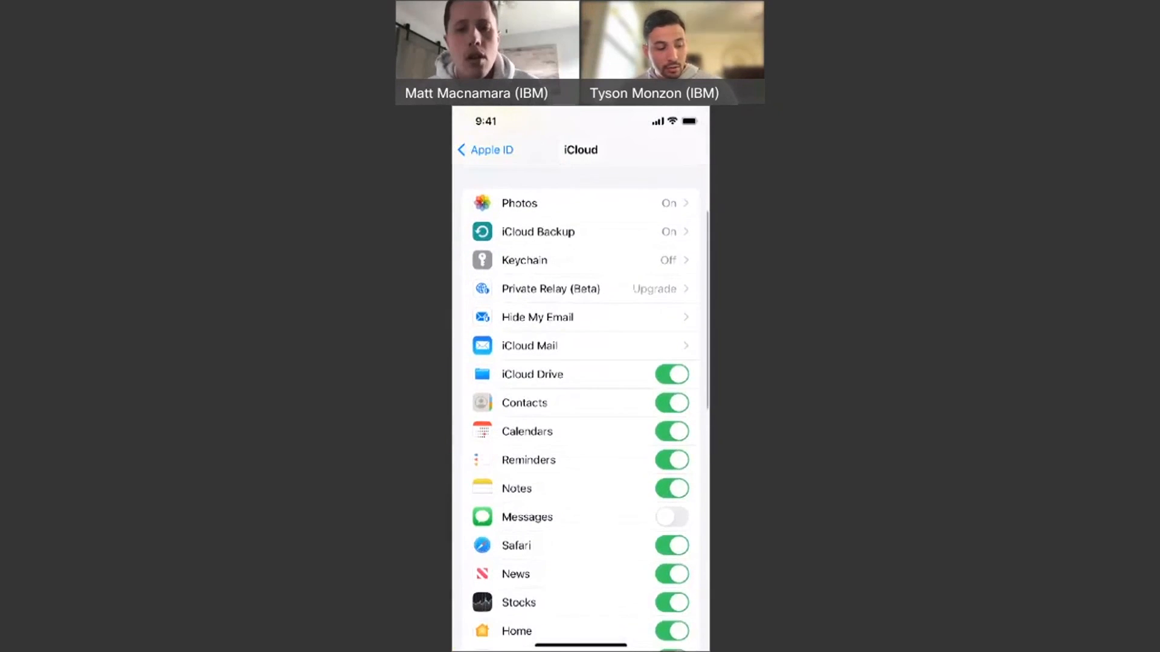
pyautogui.scroll(-3)
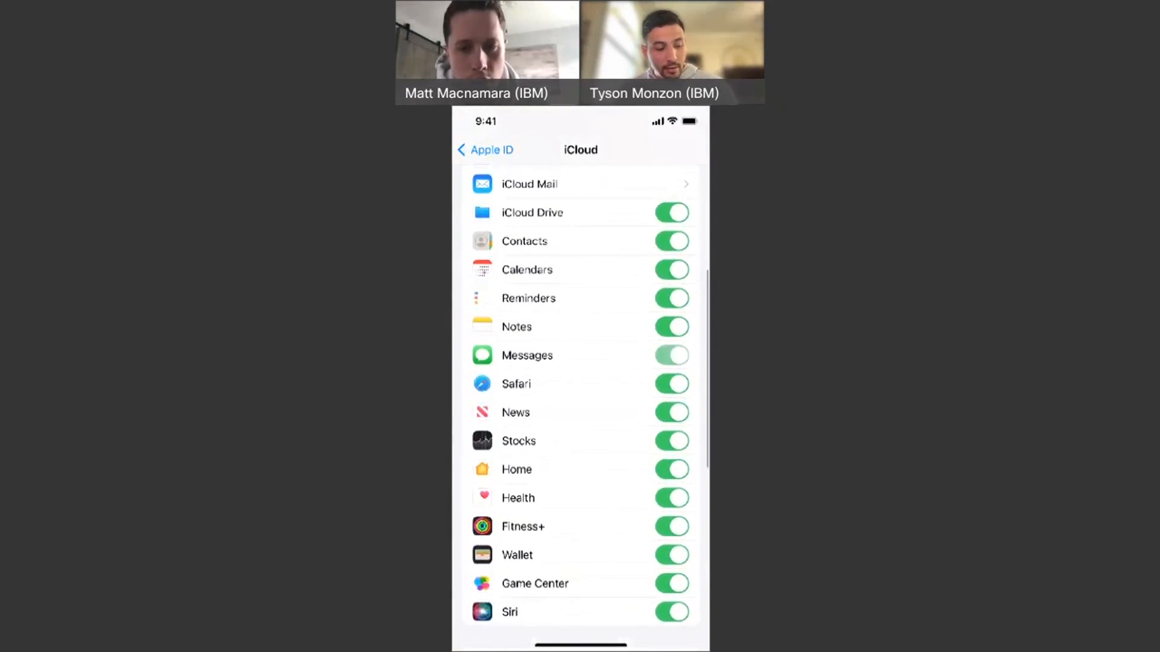
pyautogui.click(670, 355)
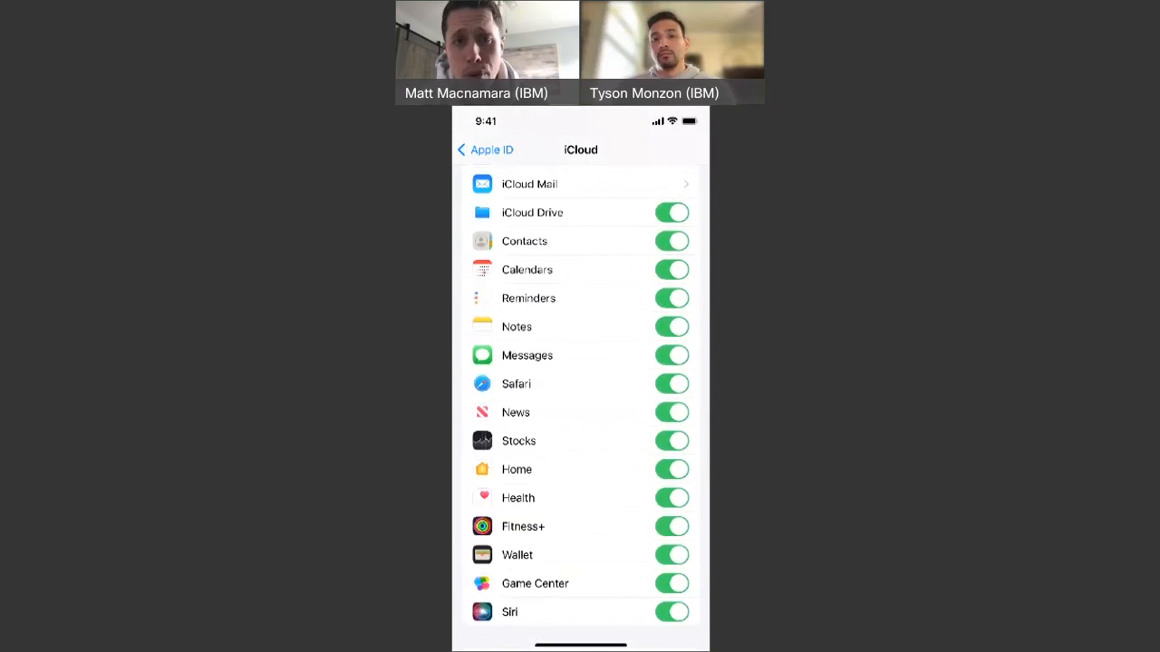
pyautogui.scroll(-3)
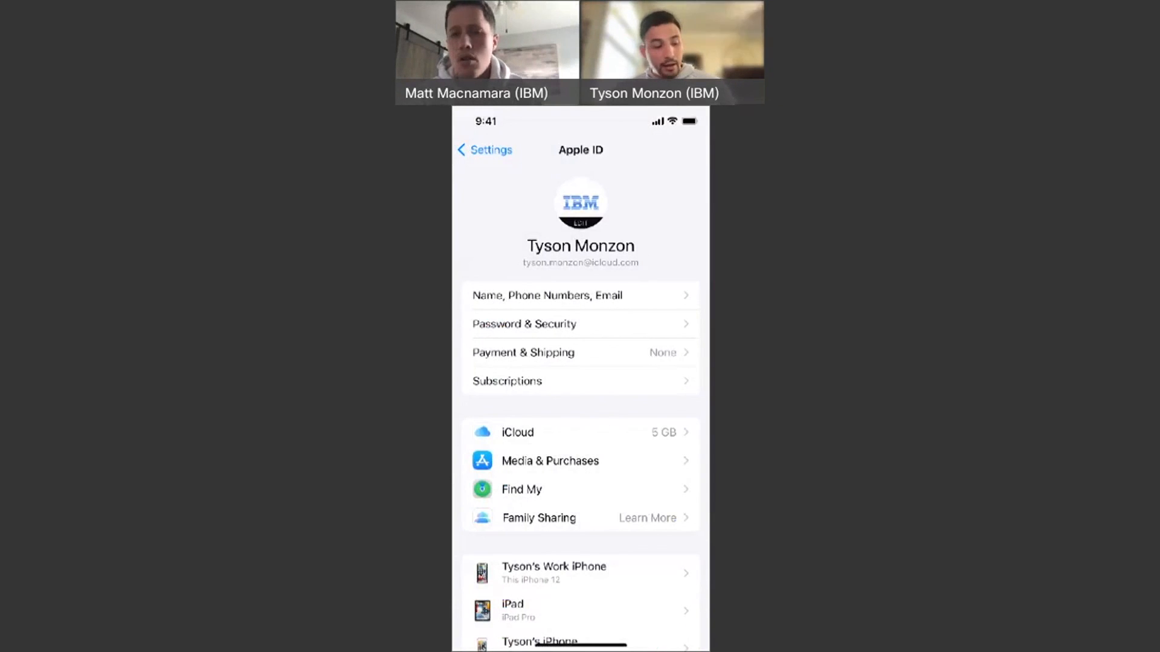
pyautogui.click(517, 432)
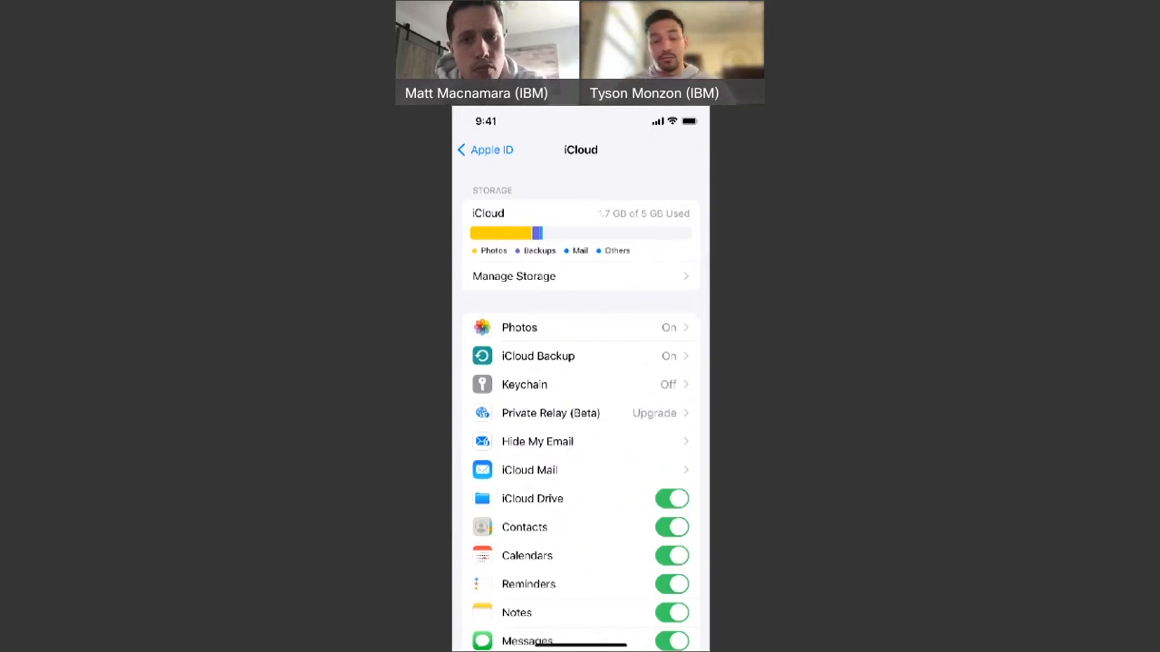
pyautogui.click(484, 151)
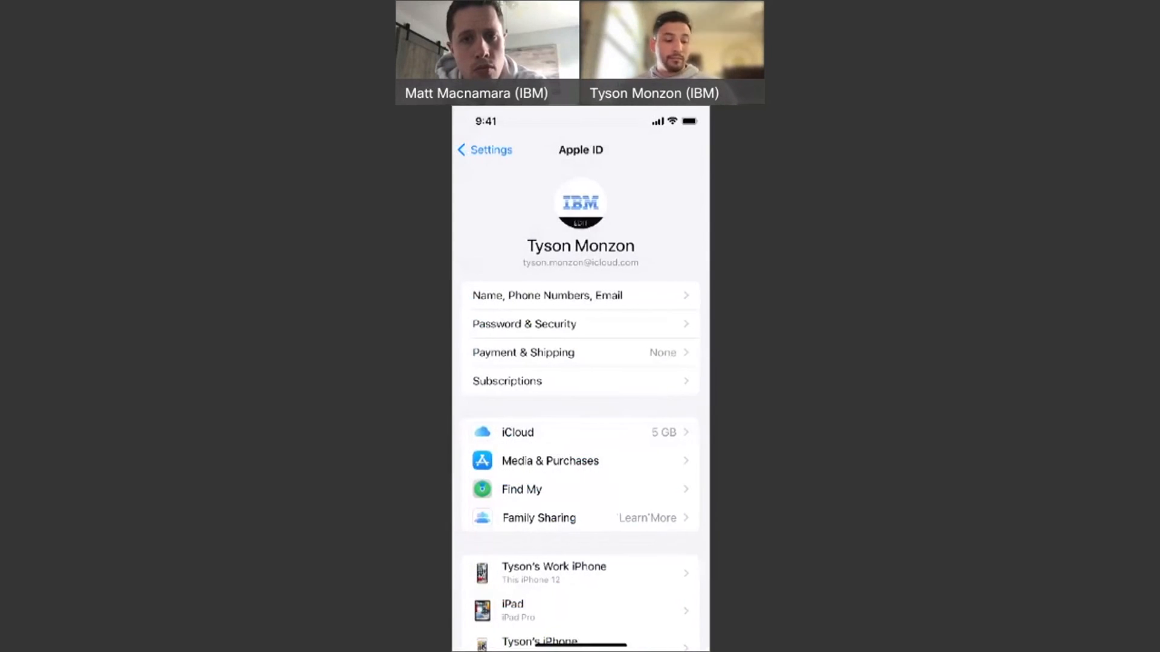